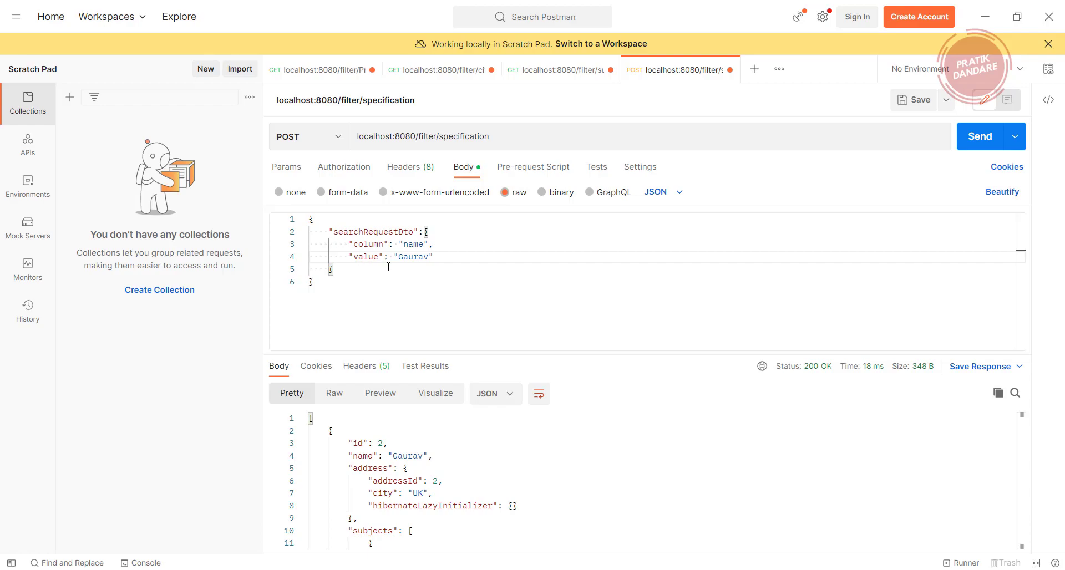
mouse_move(509, 206)
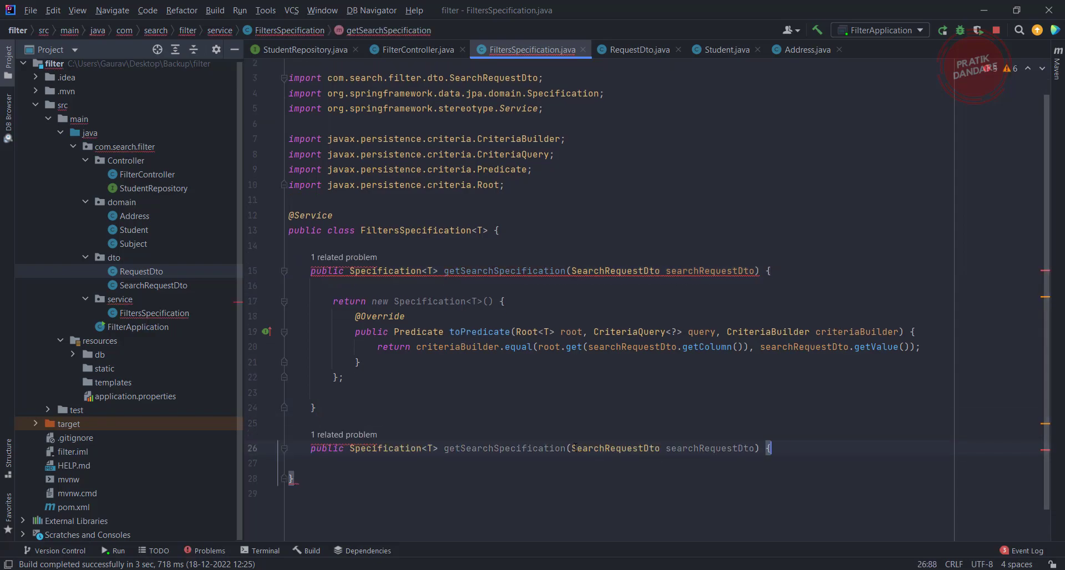
Step: Change the overload parameter to List<SearchRequestDto> searchRequestDtos with java.util.List imported
text(List)
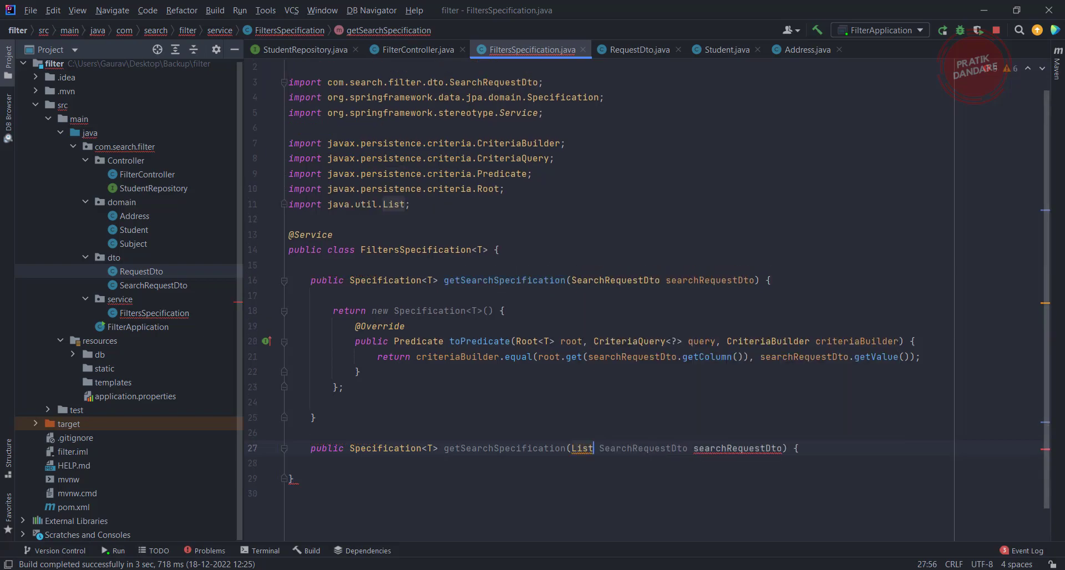
text(<)
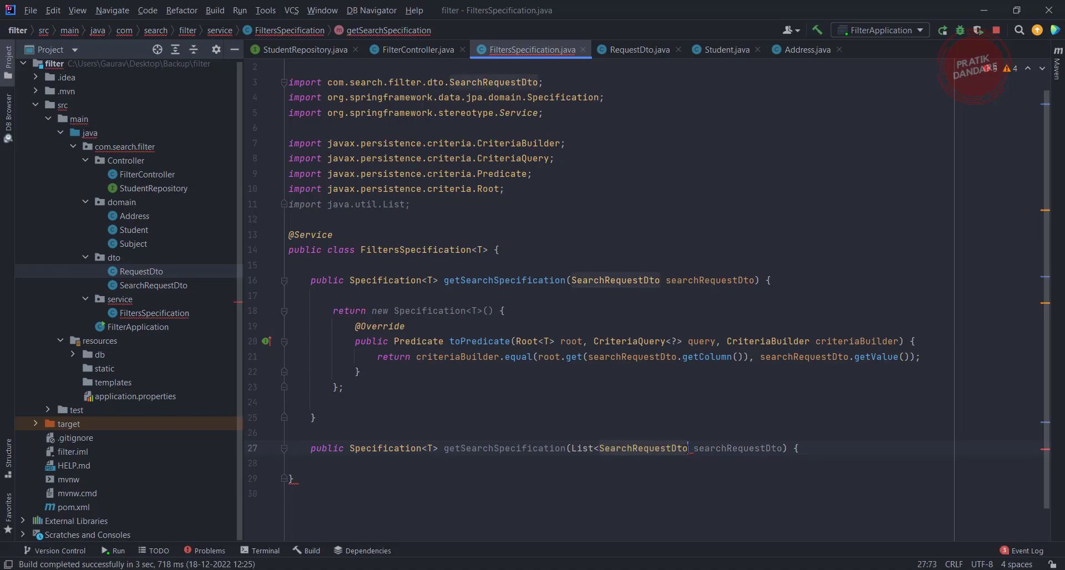
text(>)
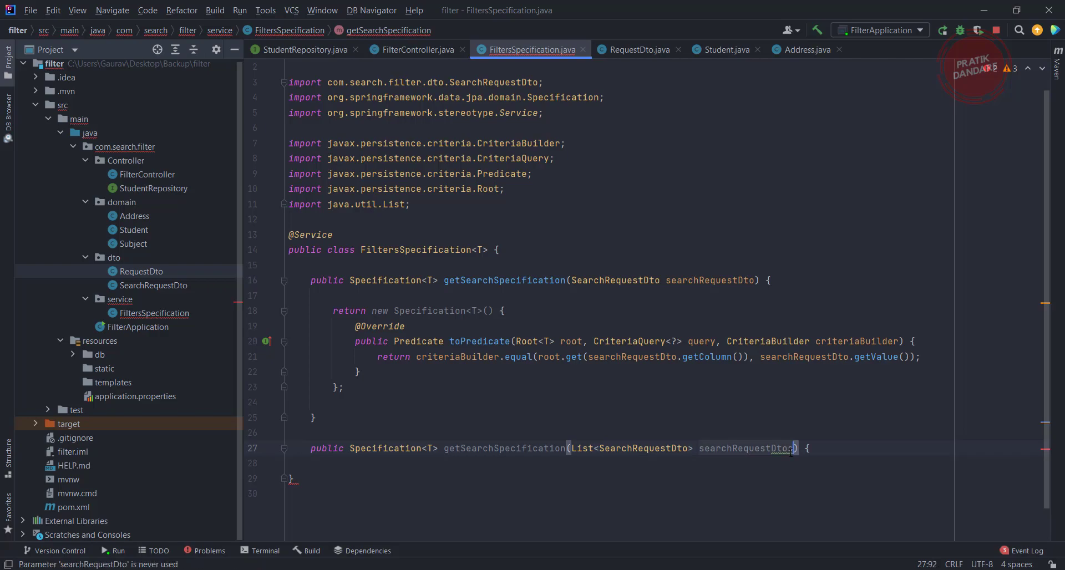
click(809, 448)
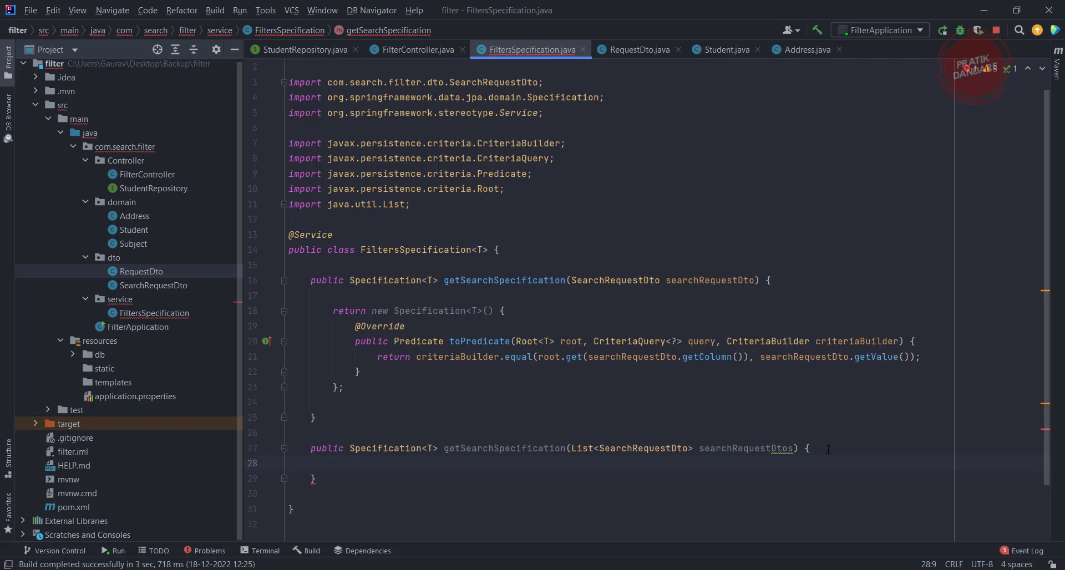
Step: Return a lambda (root, query, criteriaBuilder) -> { } with a blank line in its body
text(return)
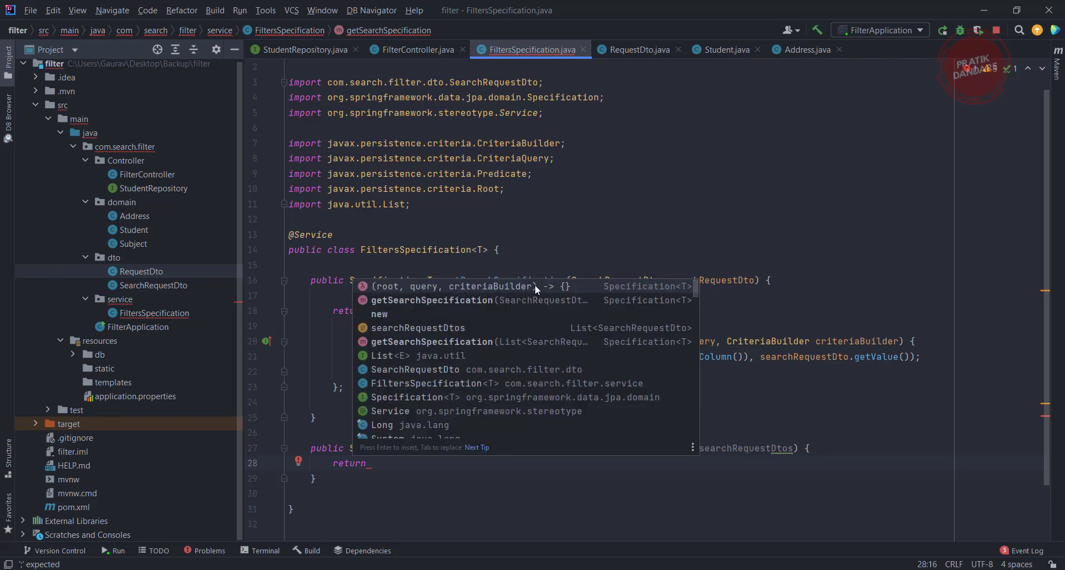
mouse_move(551, 292)
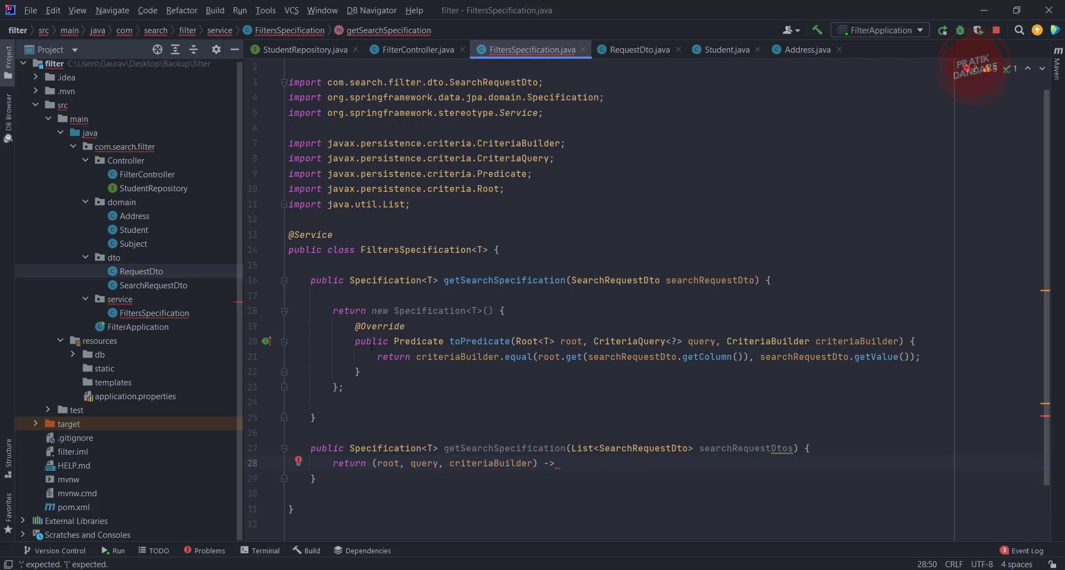
text({)
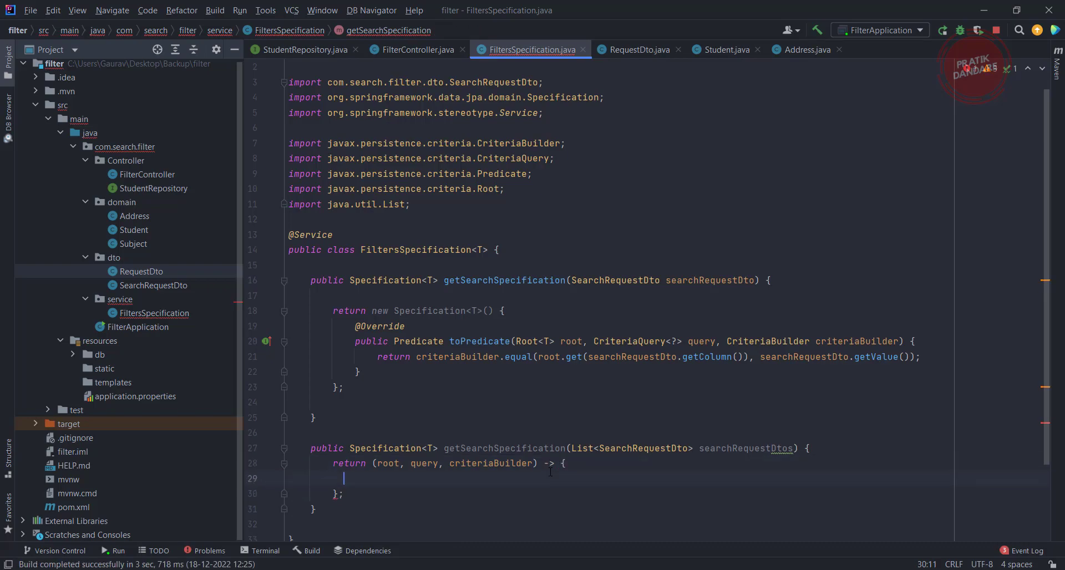
key(enter)
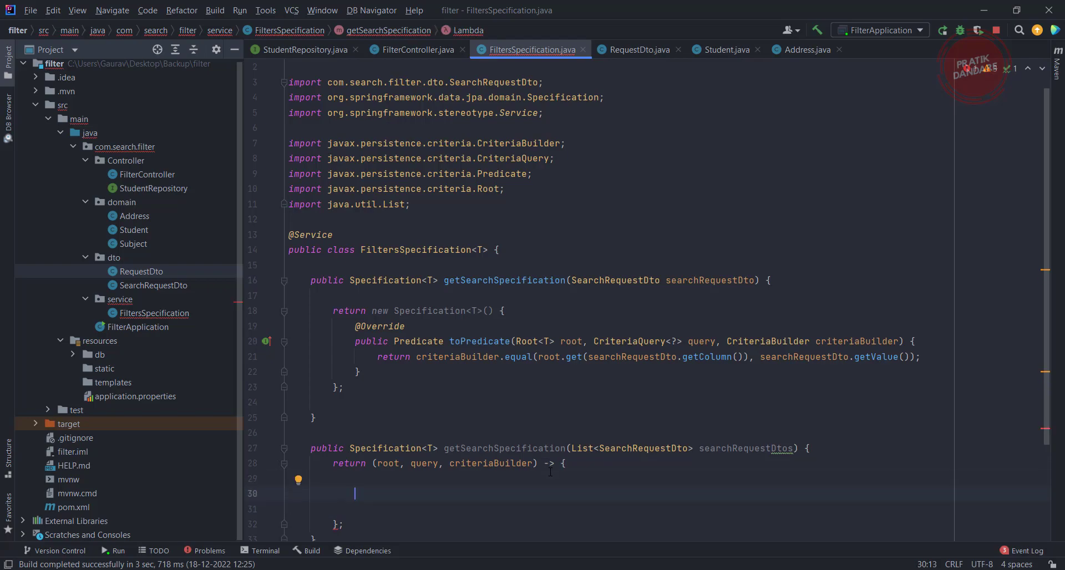
Step: Write an empty for-each loop: for(SearchRequestDto requestDto : searchRequestDtos){ }
text(for()
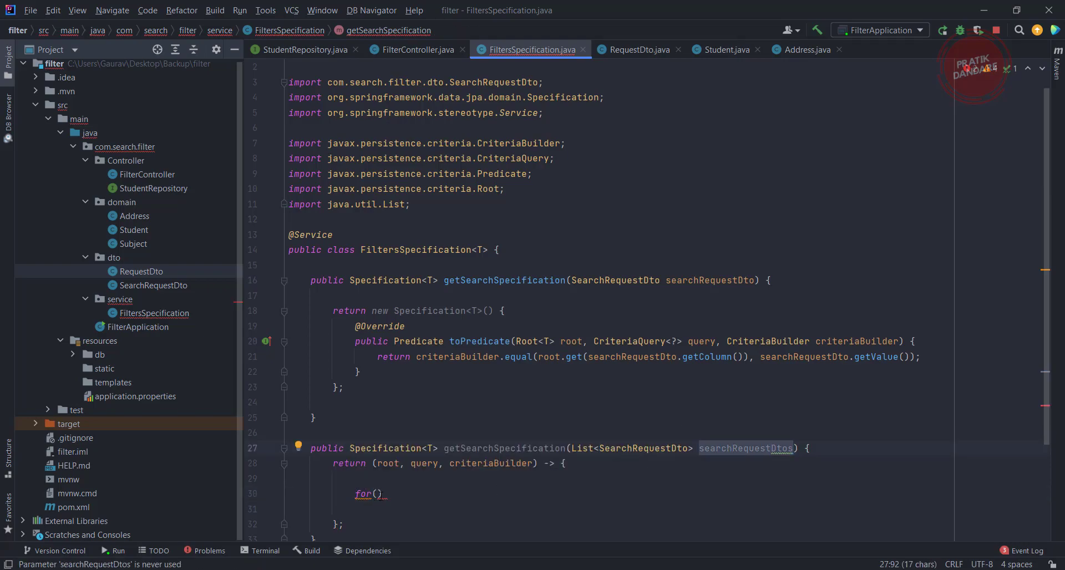
text(searchRequestDtos)
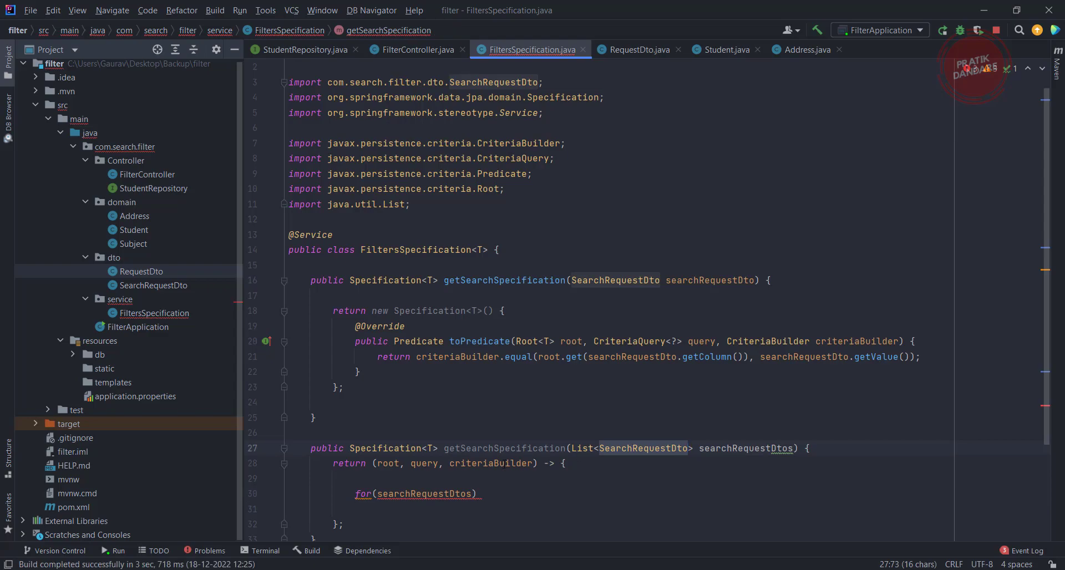
text(SearchRequestDto)
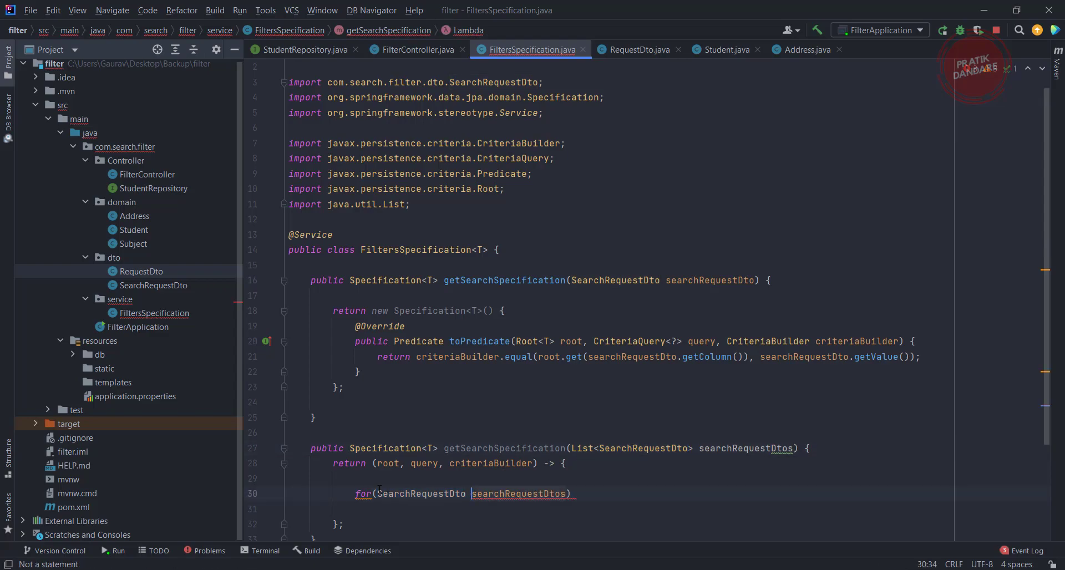
text(requestDto :)
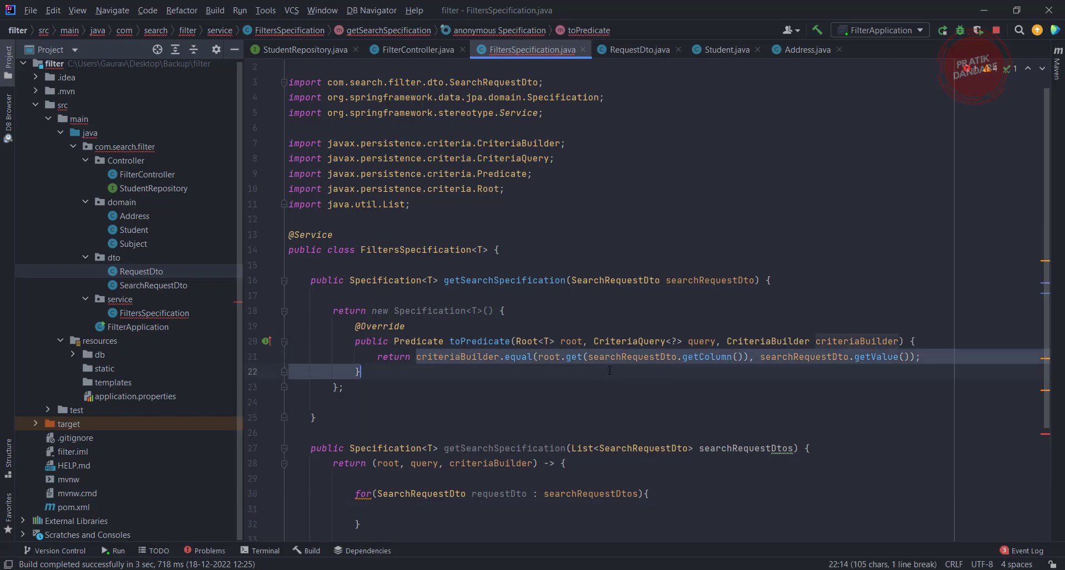
click(597, 356)
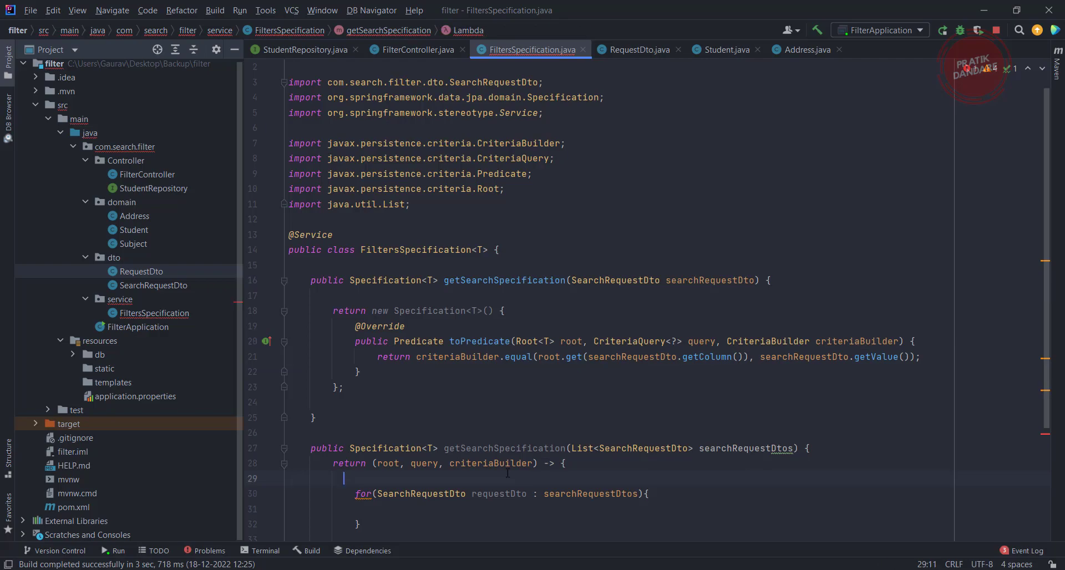
Step: Declare List<Predicate> predicates = new ArrayList<>() above the loop and select the old criteriaBuilder.equal line
text(L)
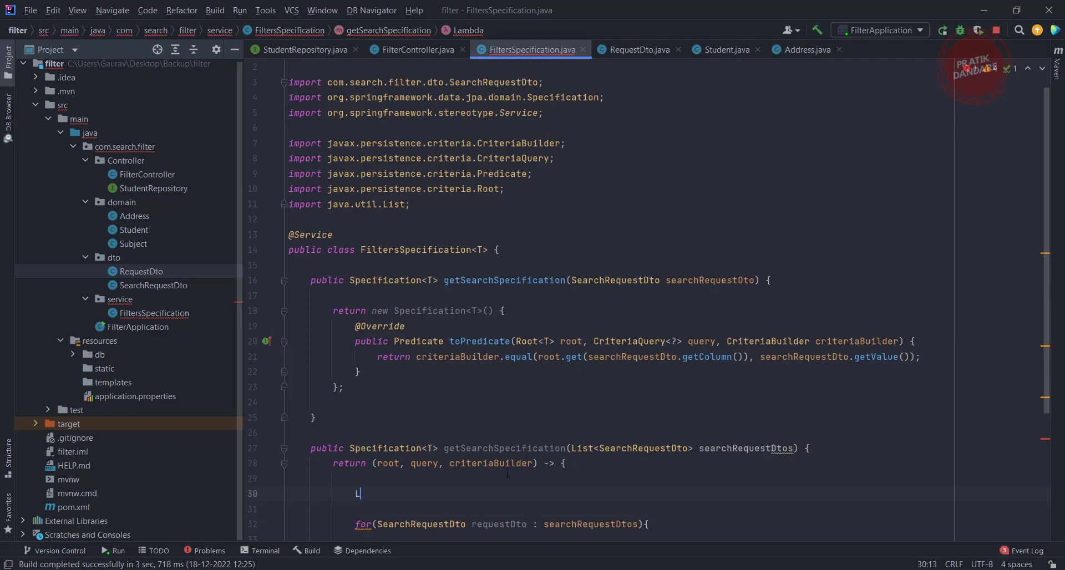
text(ist)
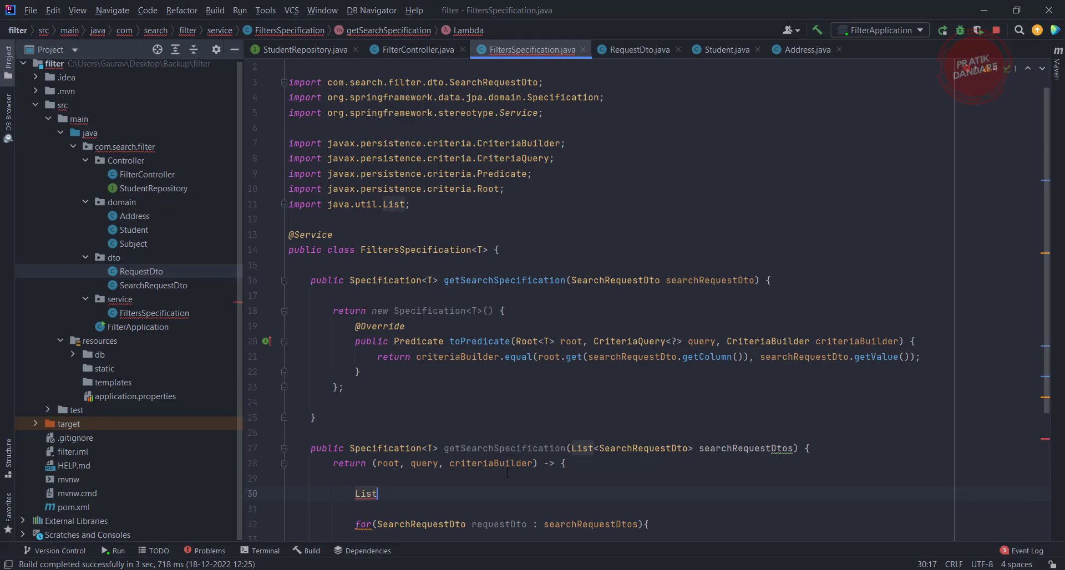
text(<Predicate>)
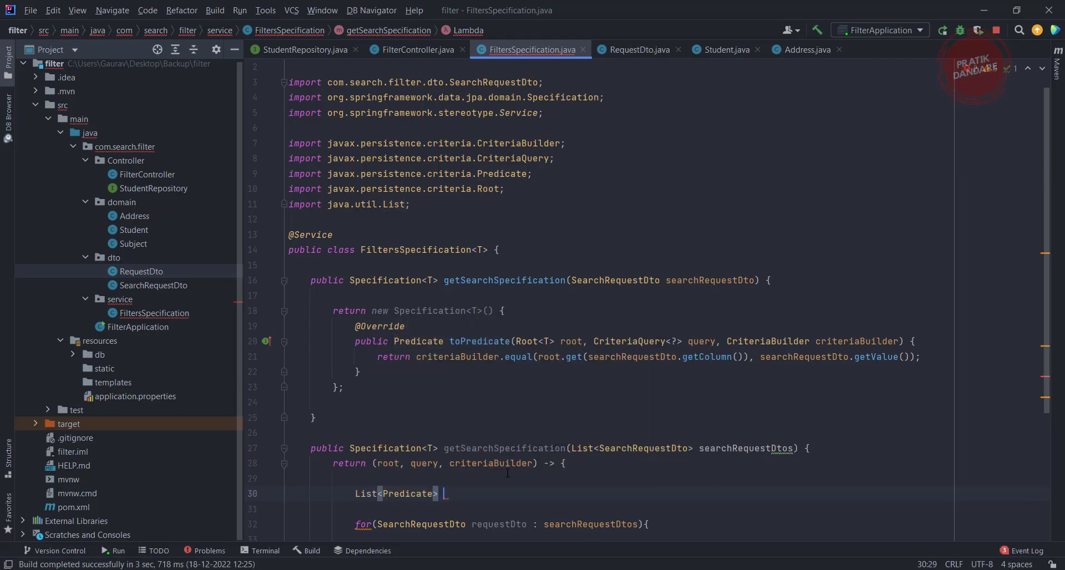
text(predicates = new)
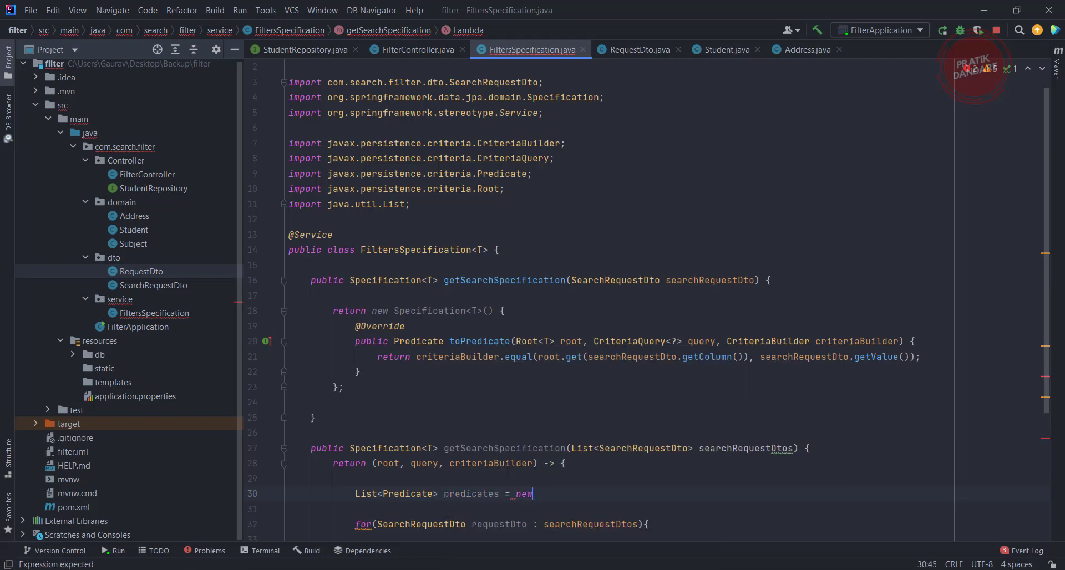
text(ArrayList<>();)
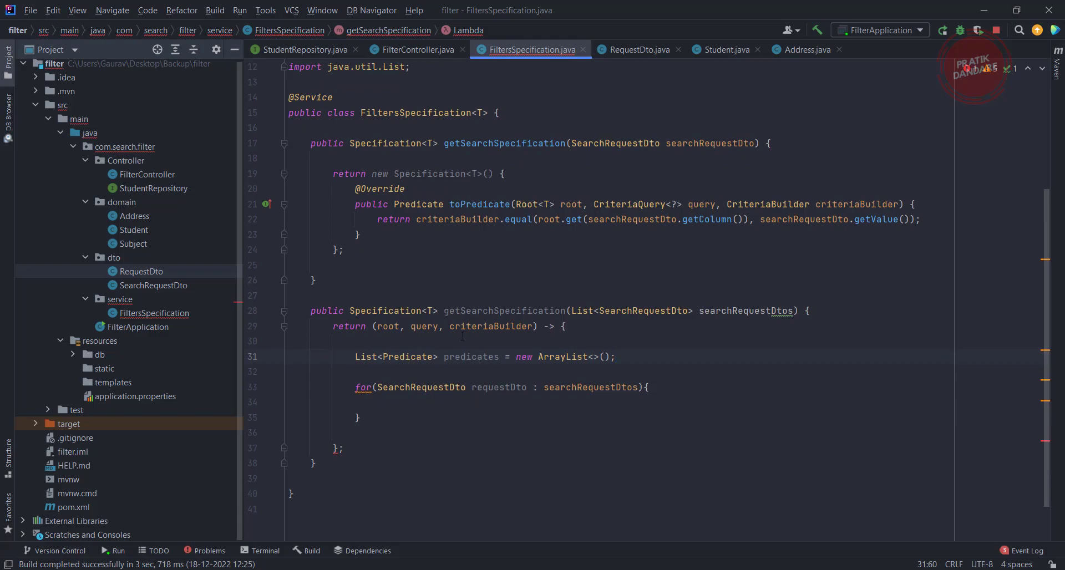
double_click(498, 387)
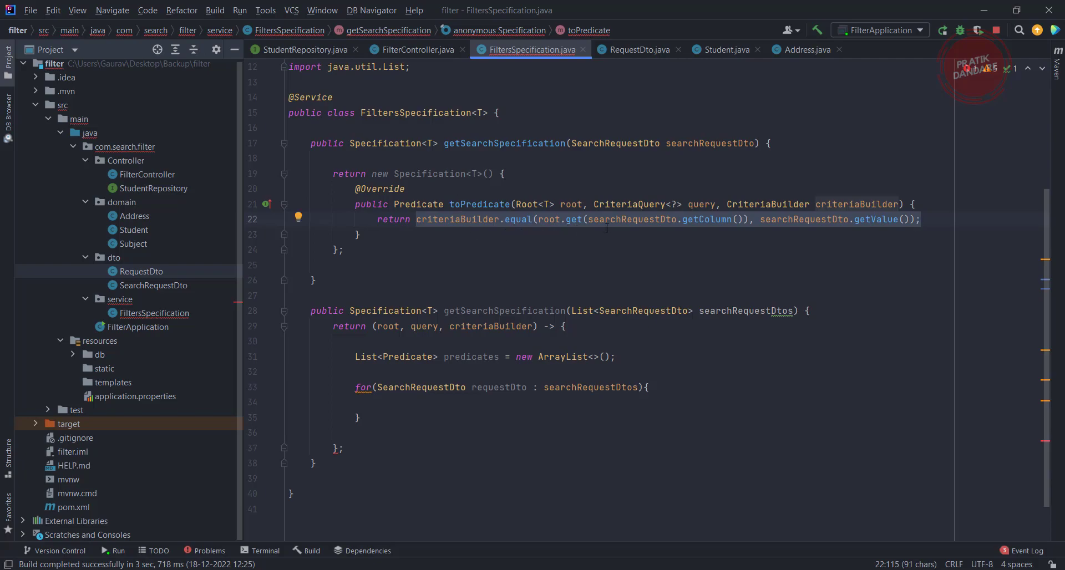
Step: Introduce a local variable equal holding criteriaBuilder.equal on the column and value
text(criteriaBuilder.equal(root.get(searchRequestDto.getColumn()), searchRequestDto.getValue());)
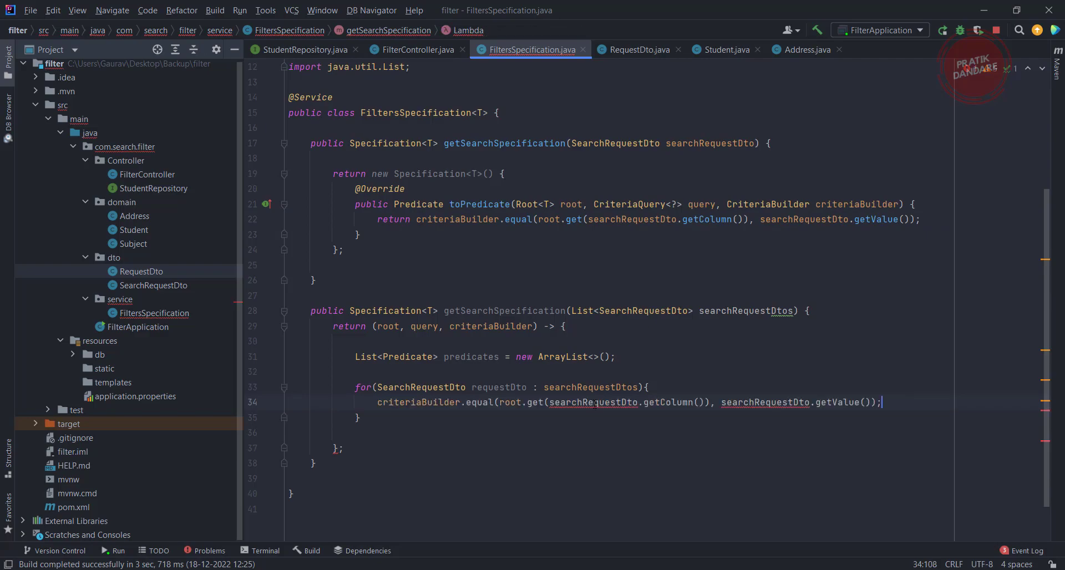
text(;)
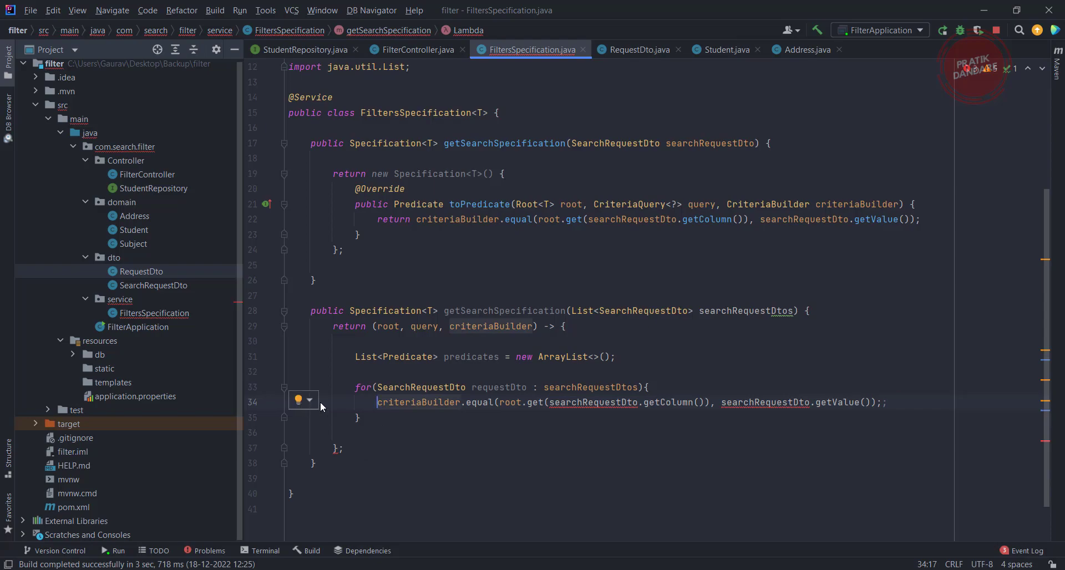
click(297, 400)
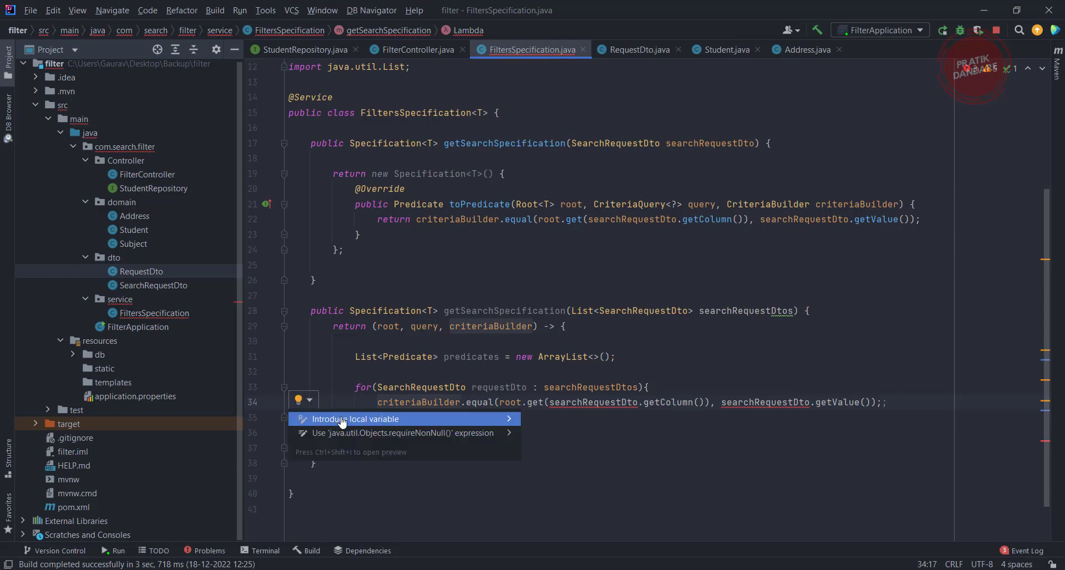
click(356, 420)
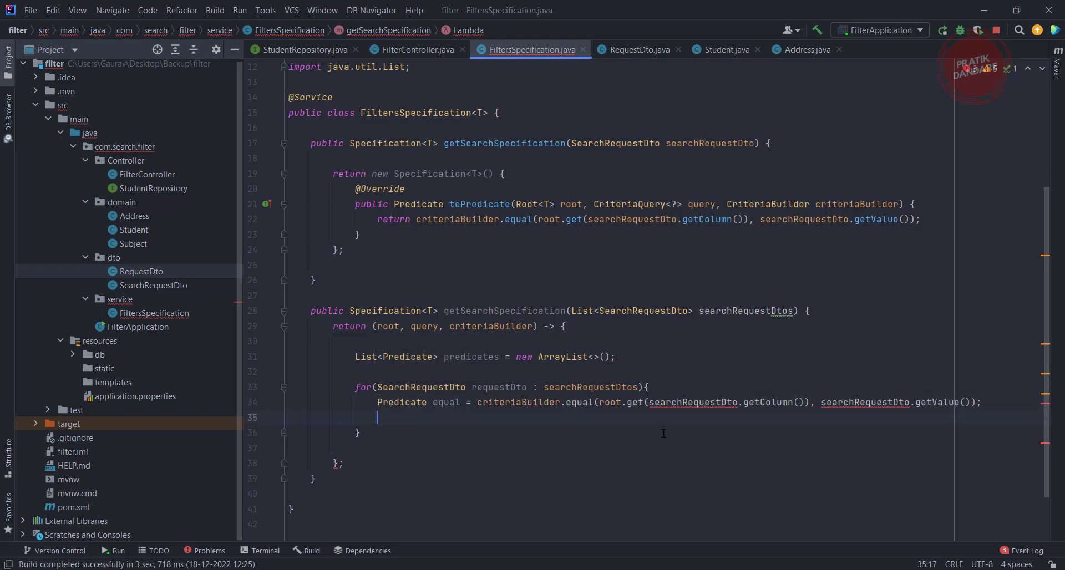
Step: Rename searchRequestDto references in the predicate to the loop's requestDto
double_click(498, 388)
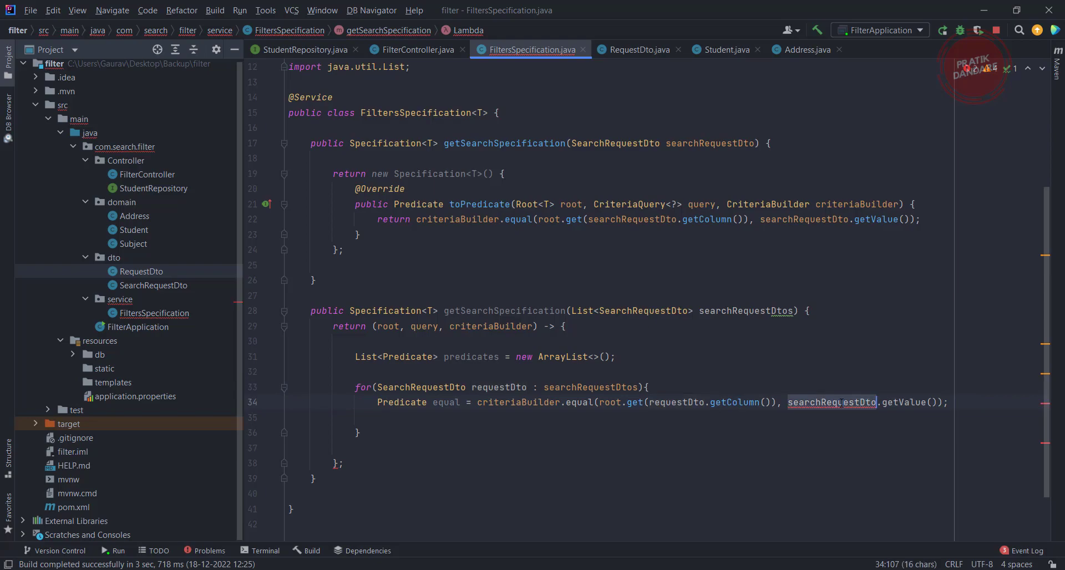
text(requestDto)
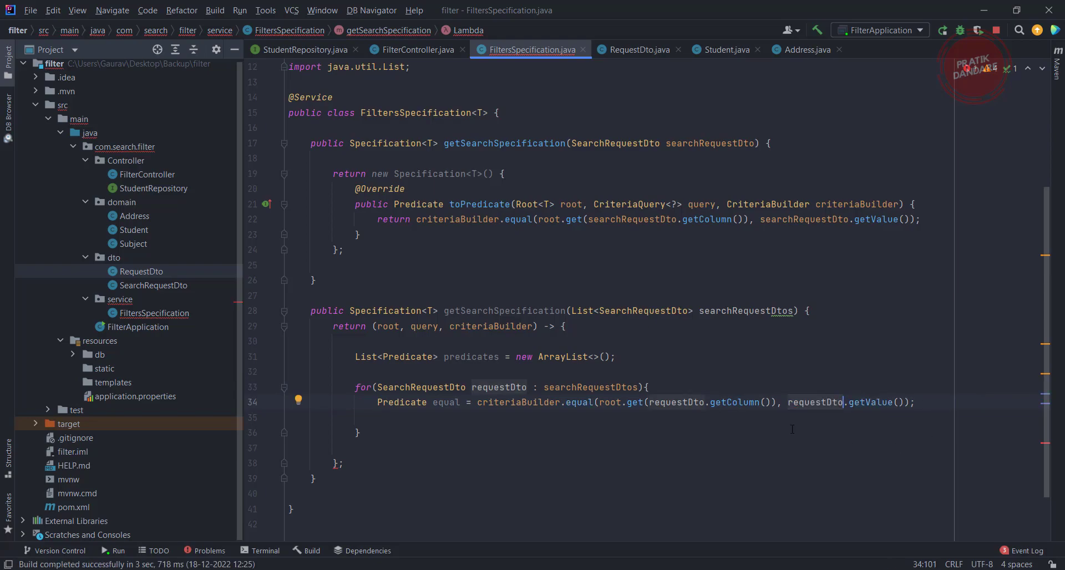
double_click(471, 356)
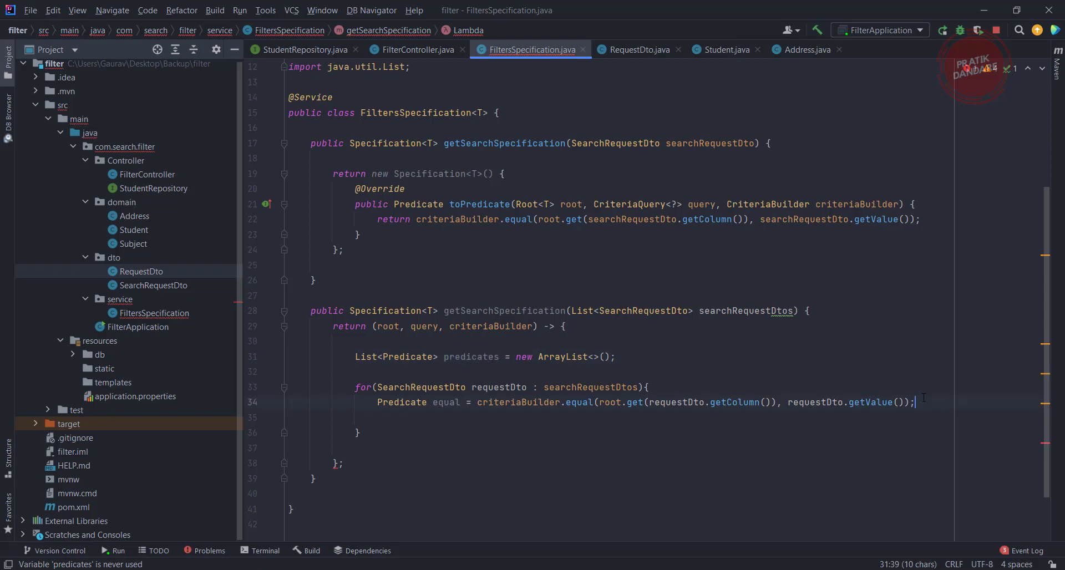
Step: Add predicates.add(equal); inside the loop and move the caret after it
text(p)
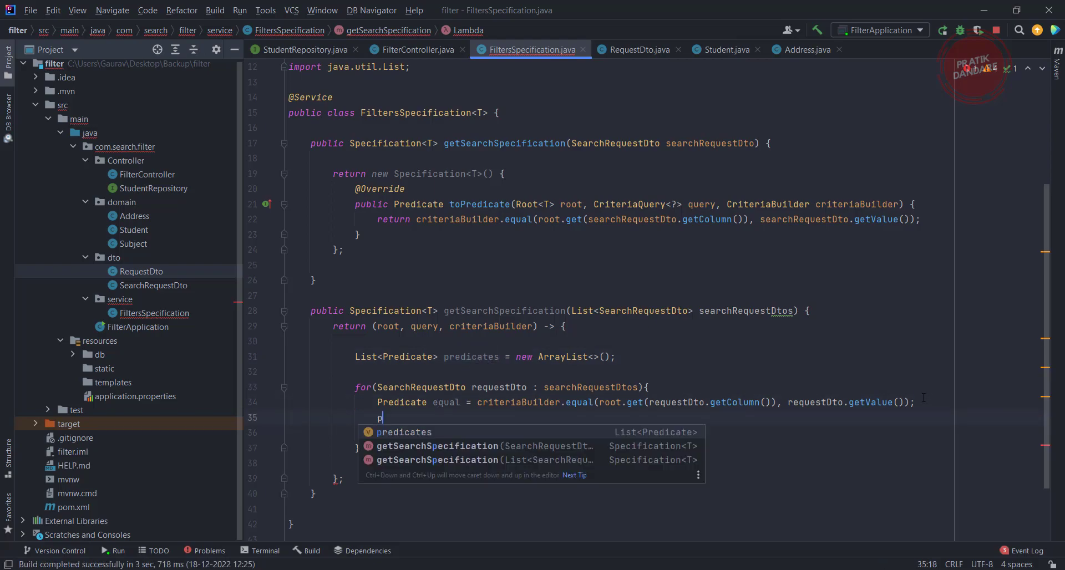
text(redicates.add()
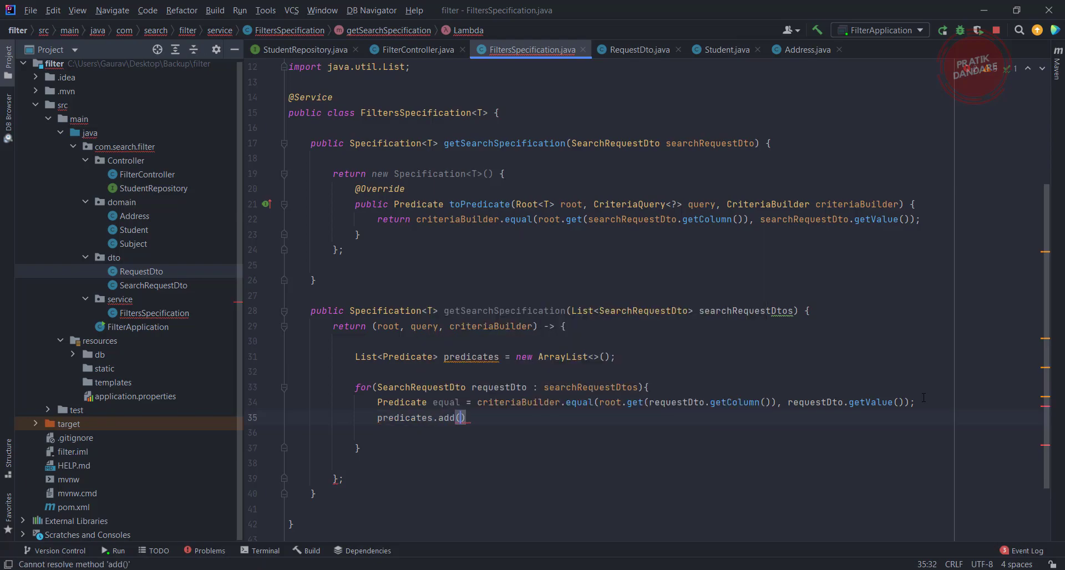
text(equal)
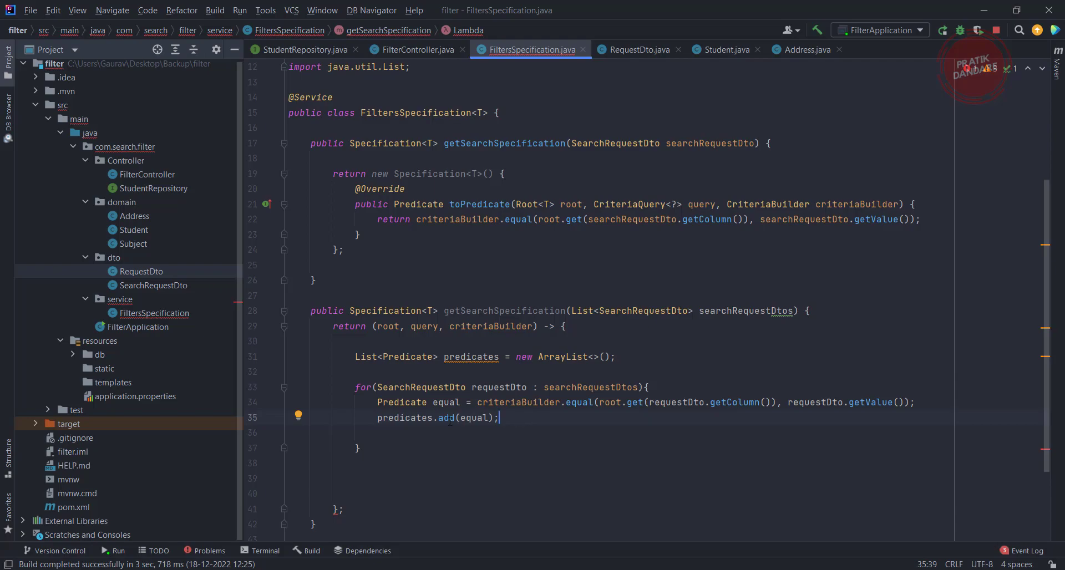
click(463, 463)
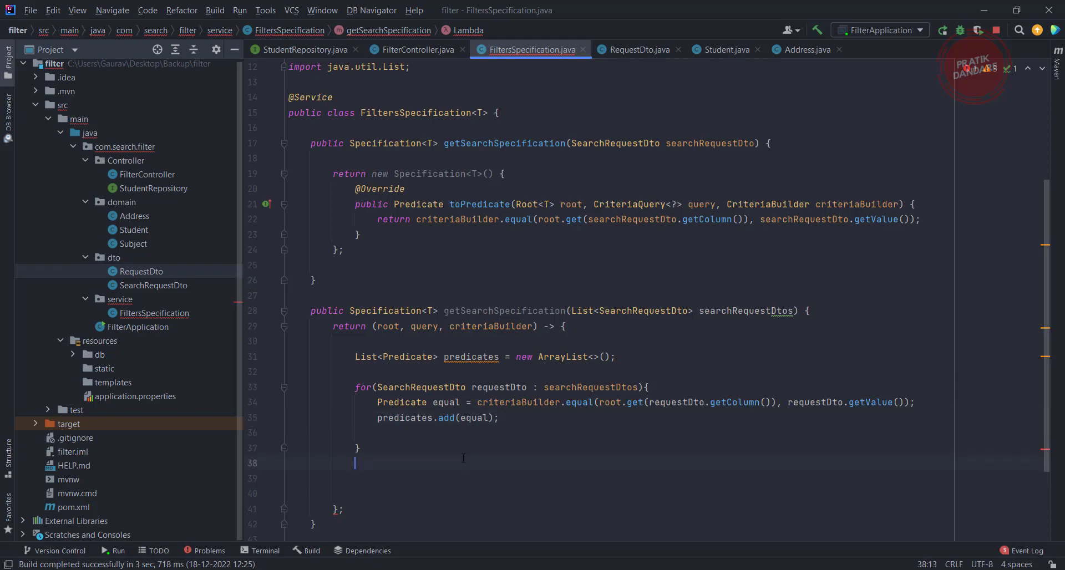
Step: Return criteriaBuilder.and(predicates.toArray(new Predicate[0])) after the loop
text(return criteriaBuilder.and()
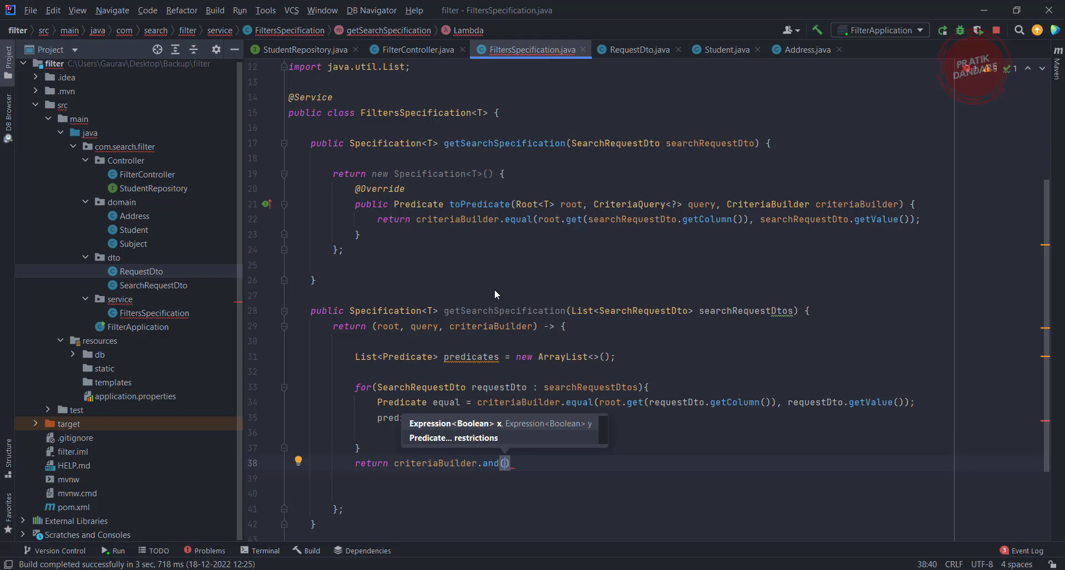
mouse_move(501, 349)
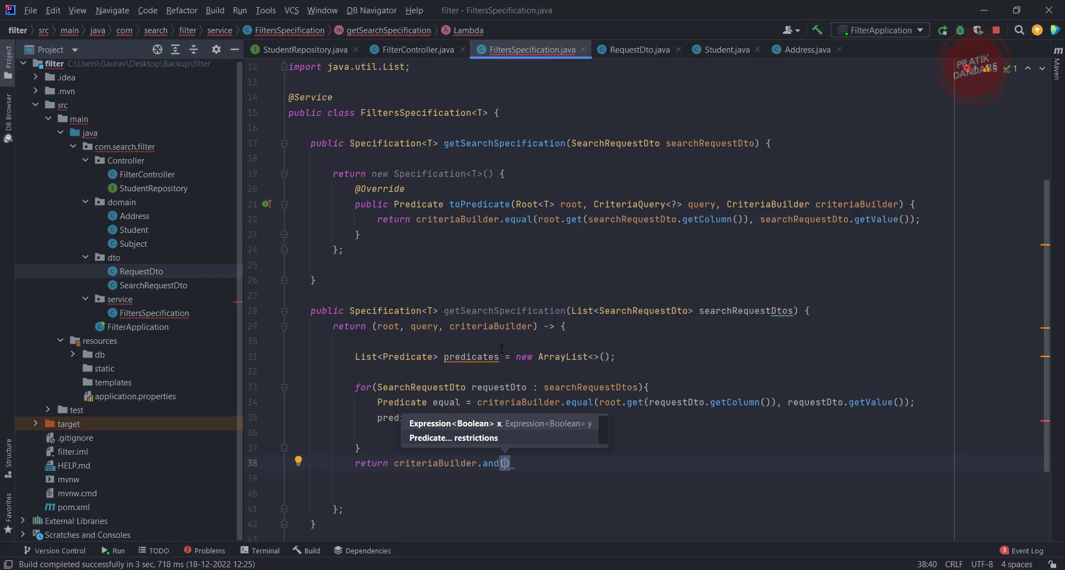
text(or)
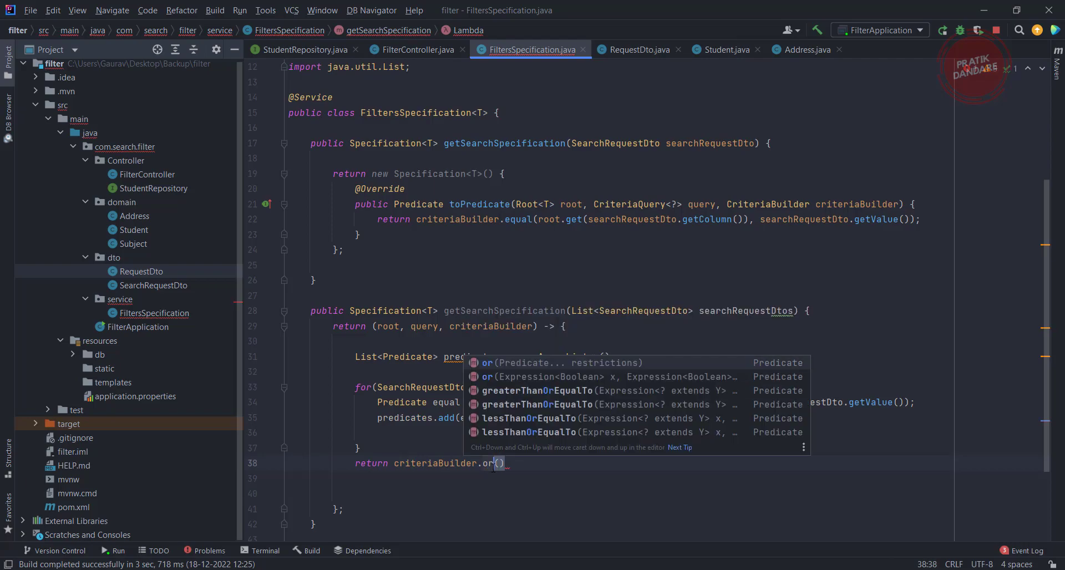
text(and)
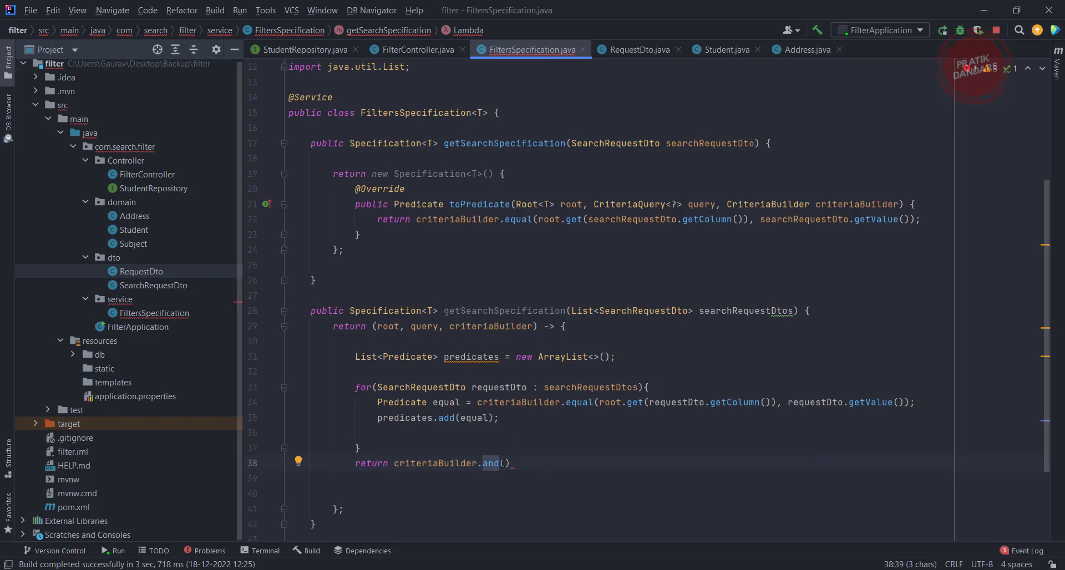
text(predicates)
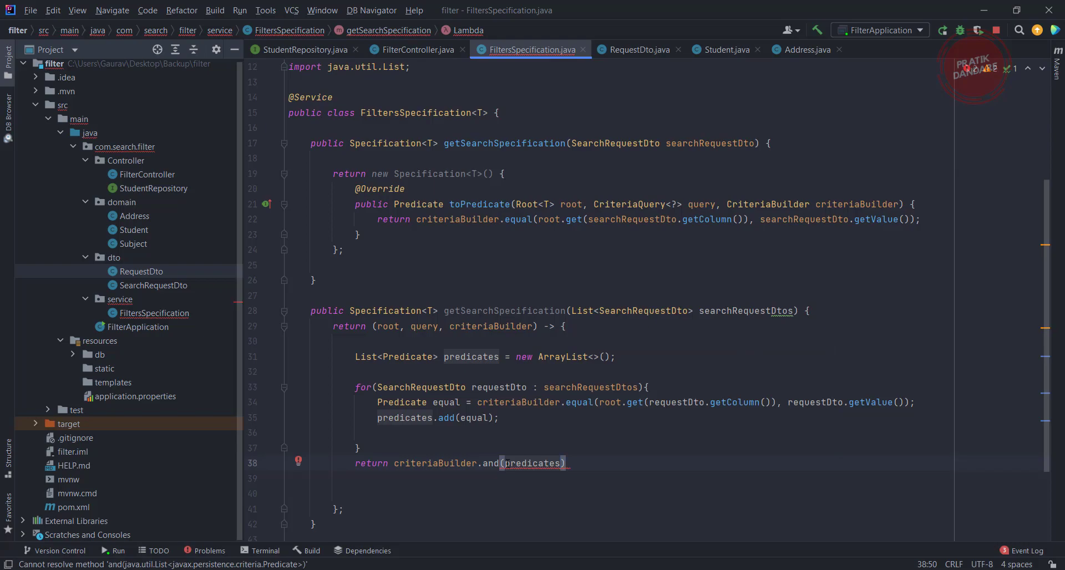
text(.toArray()
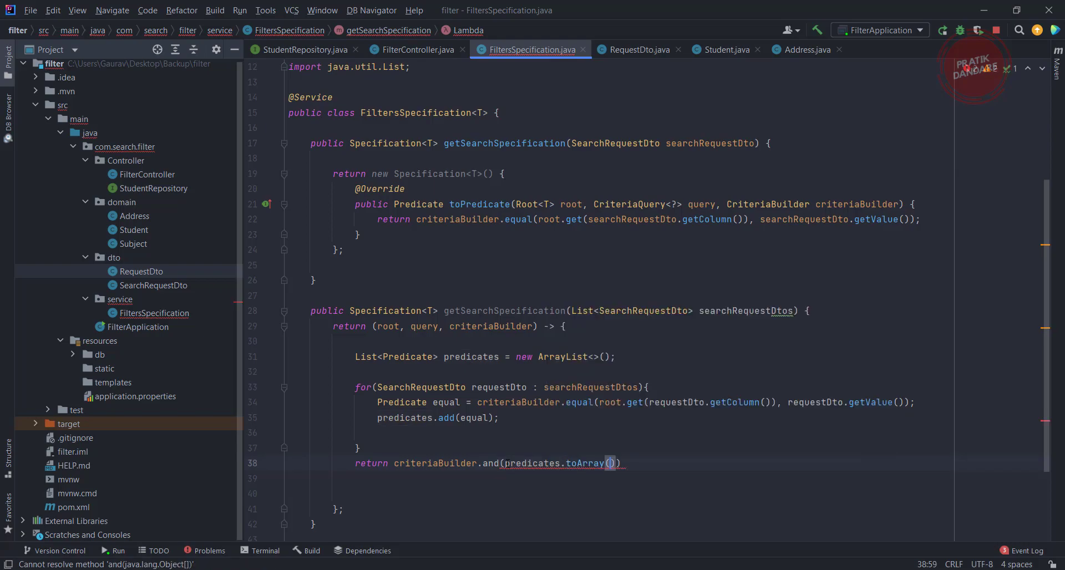
text(new Predicate[0)
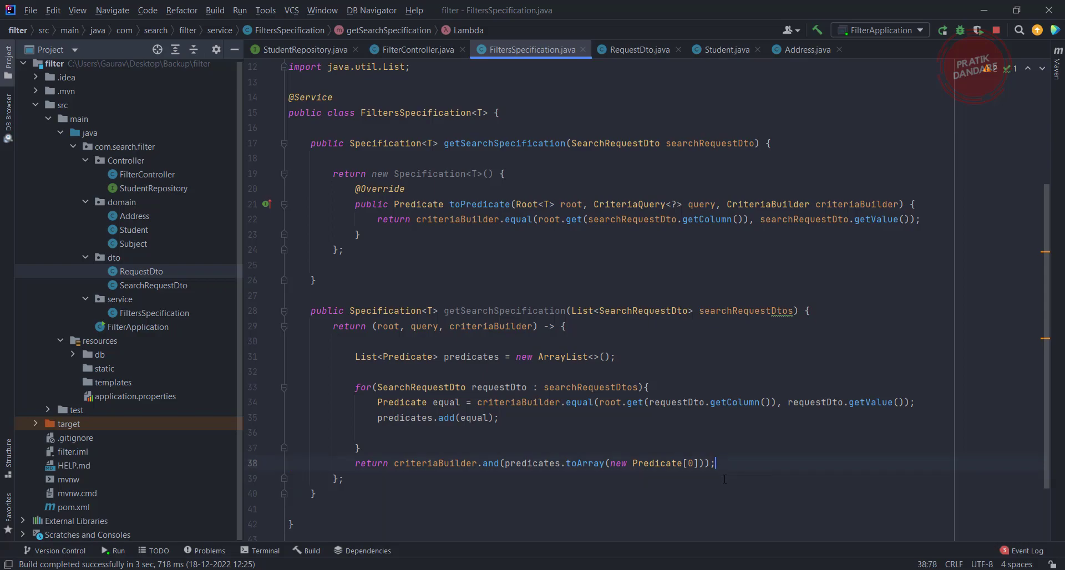
Step: Make RequestDto hold a List<SearchRequestDto> searchRequestDto field
scroll(down, 3)
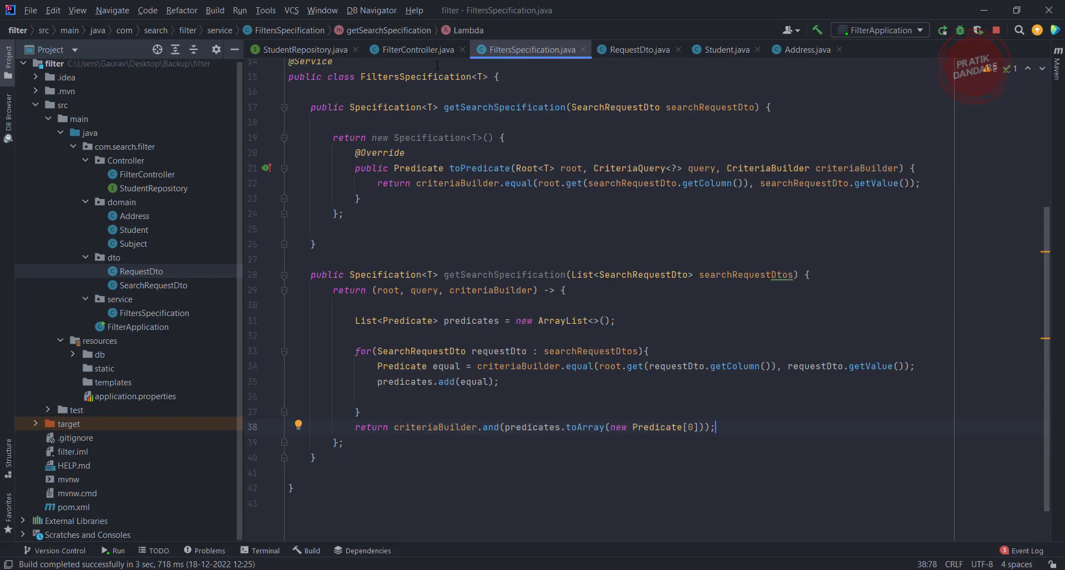
click(413, 48)
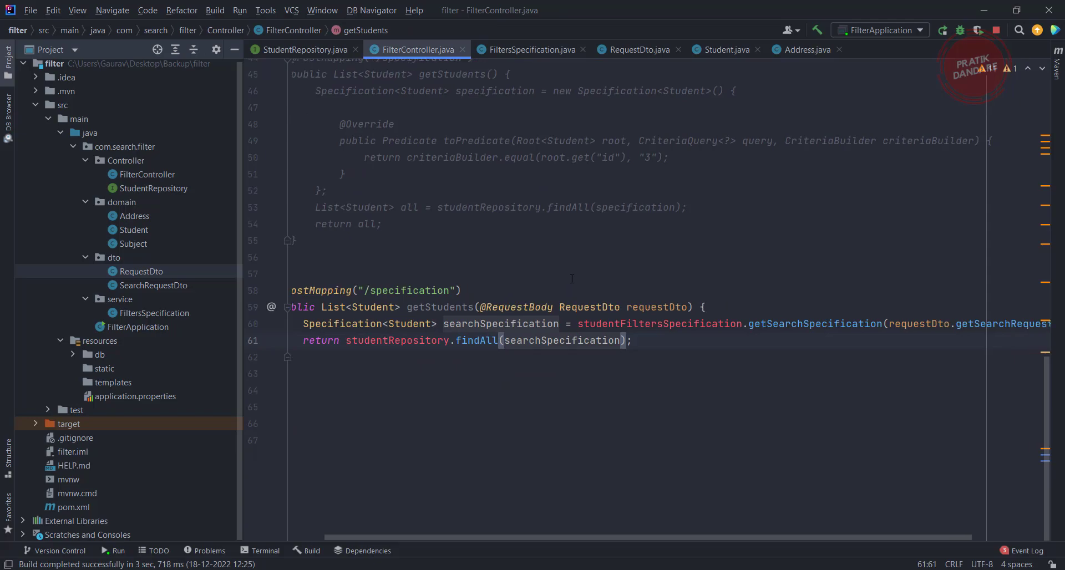
scroll(right, 3)
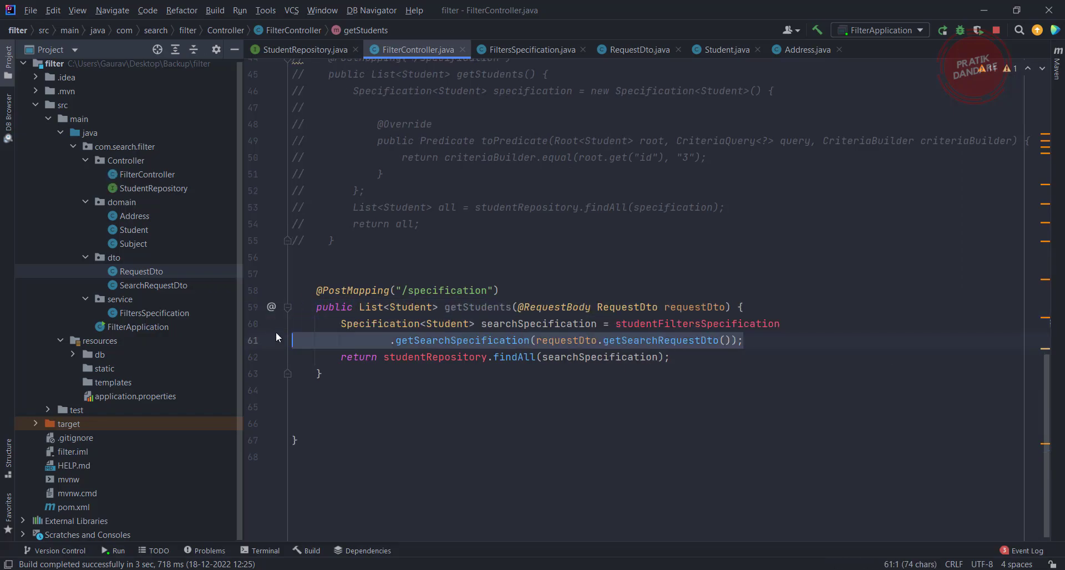
click(777, 340)
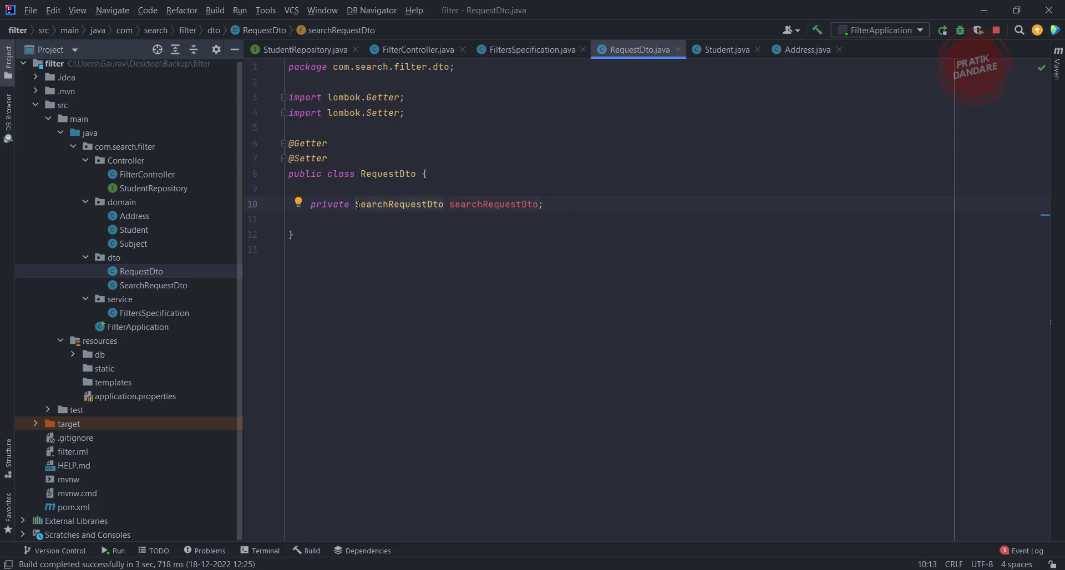
text(List)
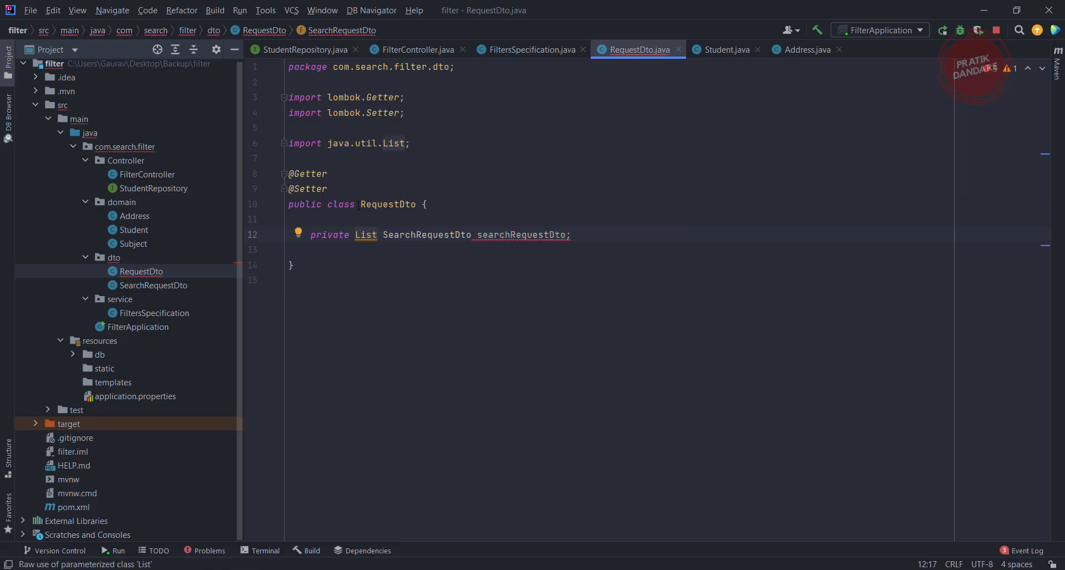
text(<)
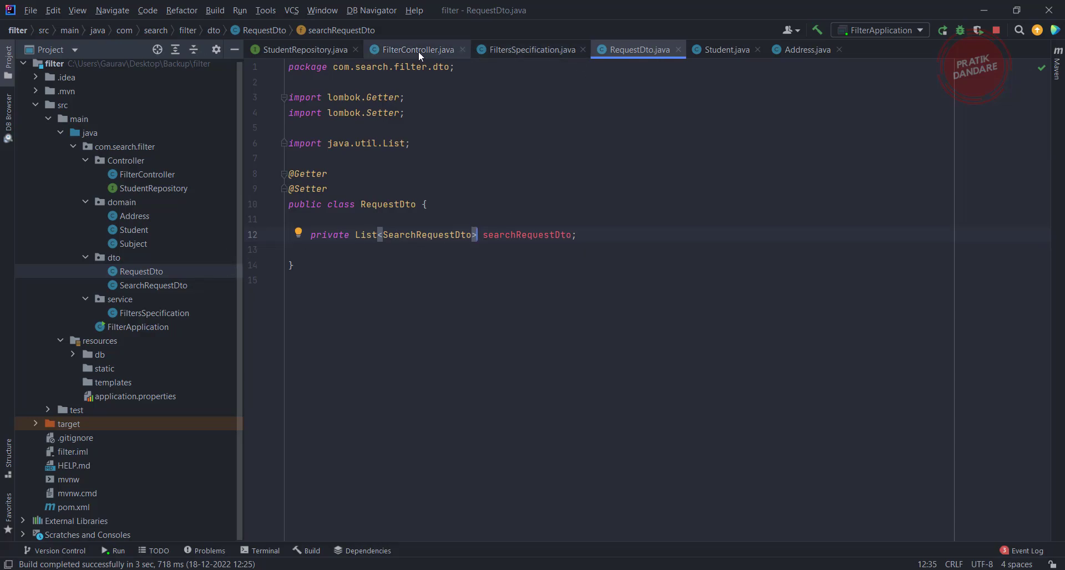
Step: Return to FilterController so getStudents passes requestDto.getSearchRequestDto() into getSearchSpecification
click(412, 49)
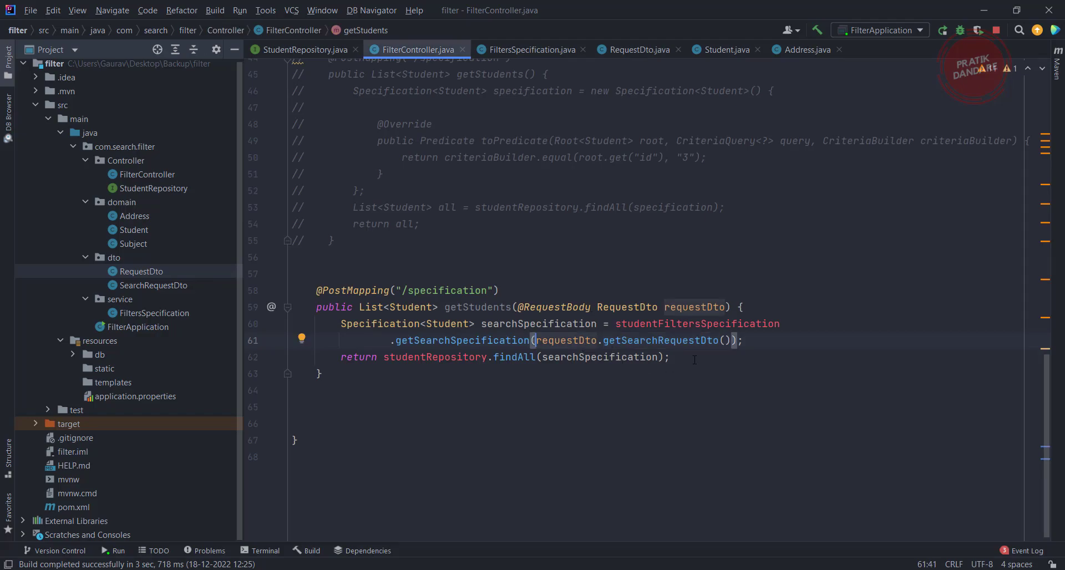
click(531, 49)
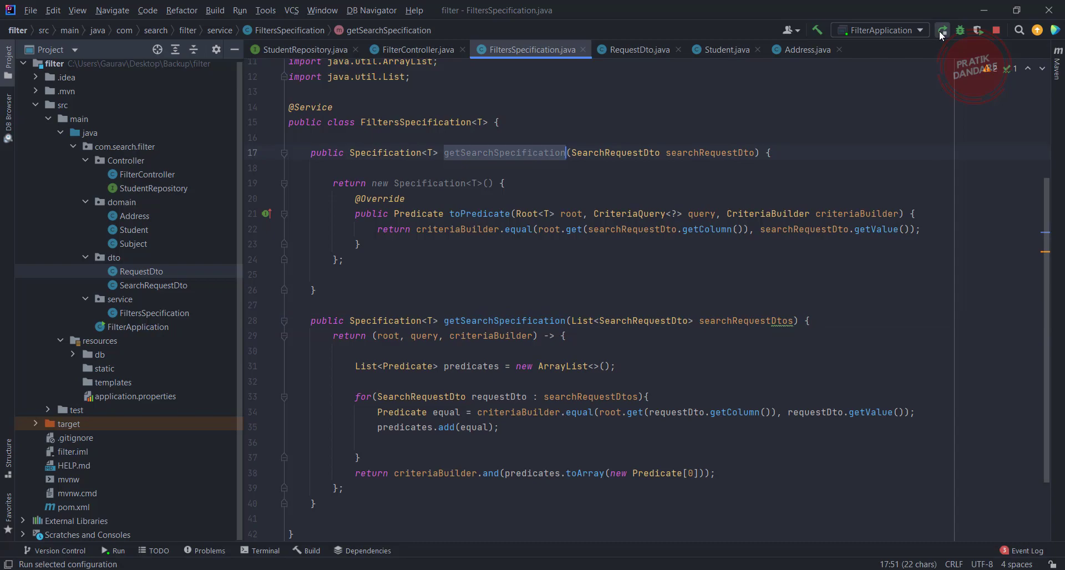
Step: Rerun FilterApplication and check the Run console until Tomcat starts on port 8080
click(943, 30)
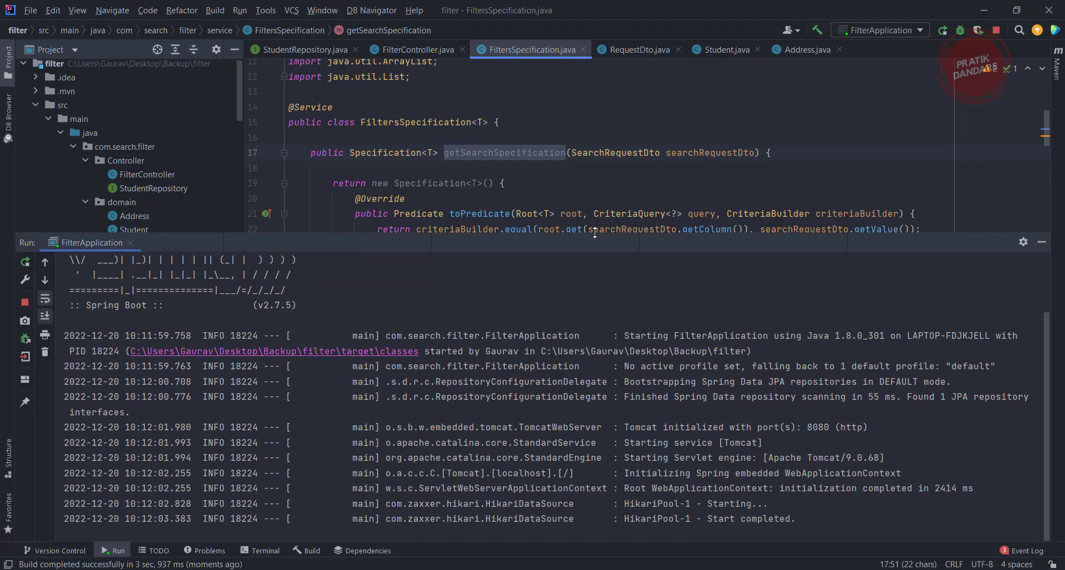
scroll(down, 3)
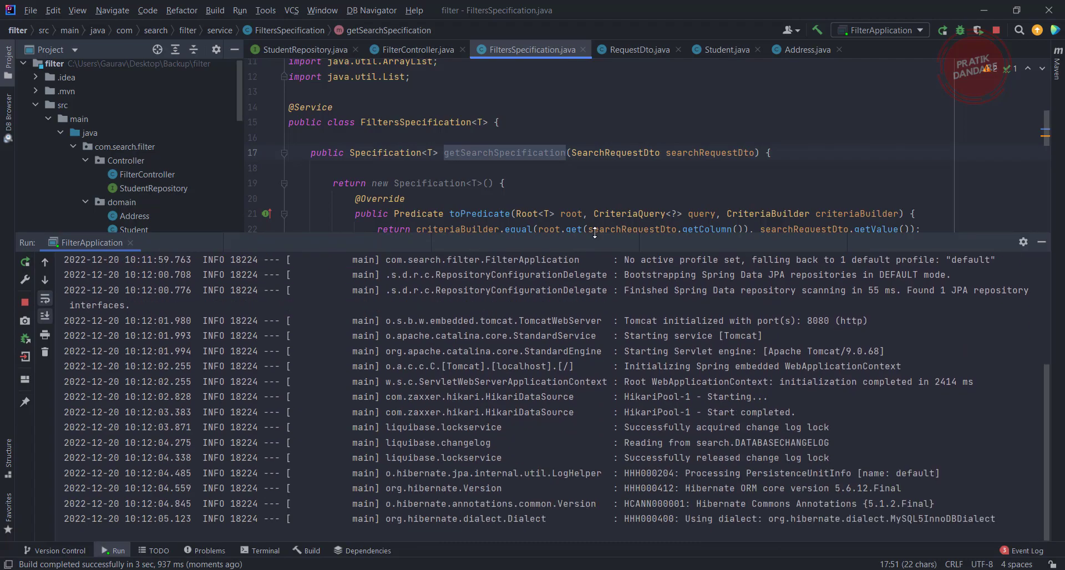
right_click(595, 397)
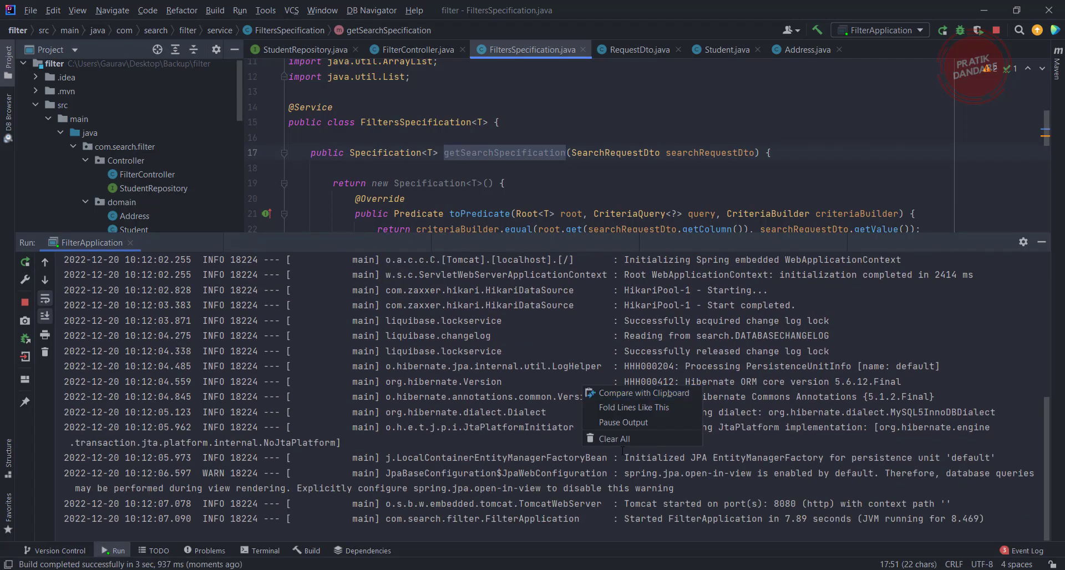
click(614, 439)
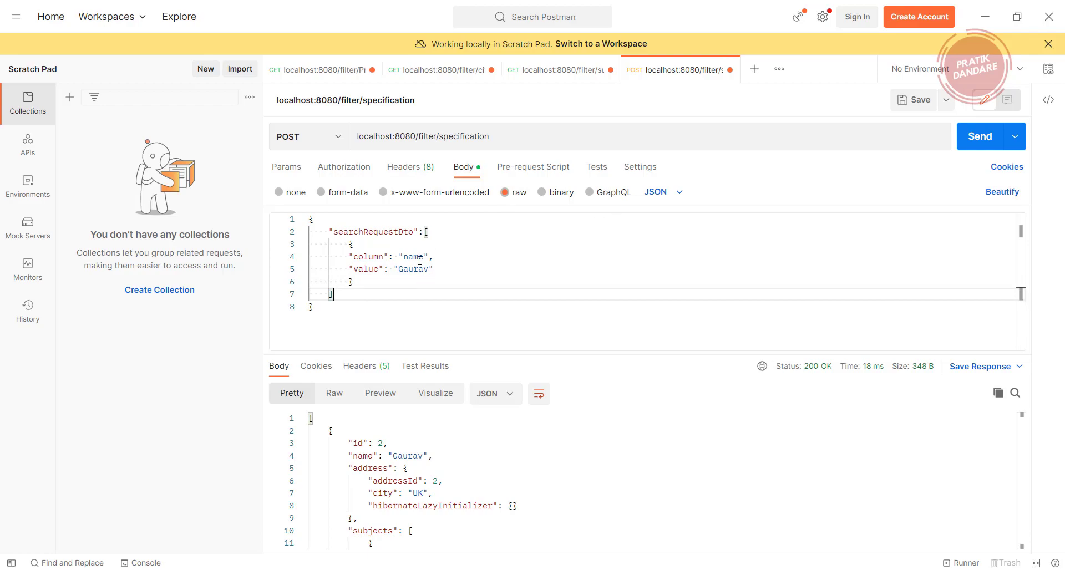
mouse_move(972, 153)
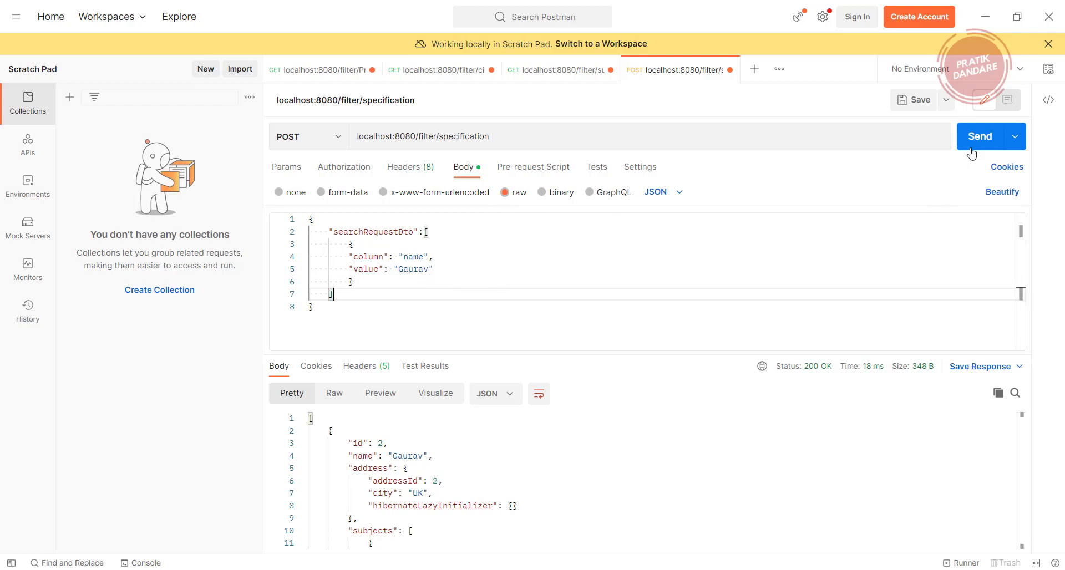
Step: Send the POST with the single name-Gaurav filter and get 200 OK with the matching student
click(980, 137)
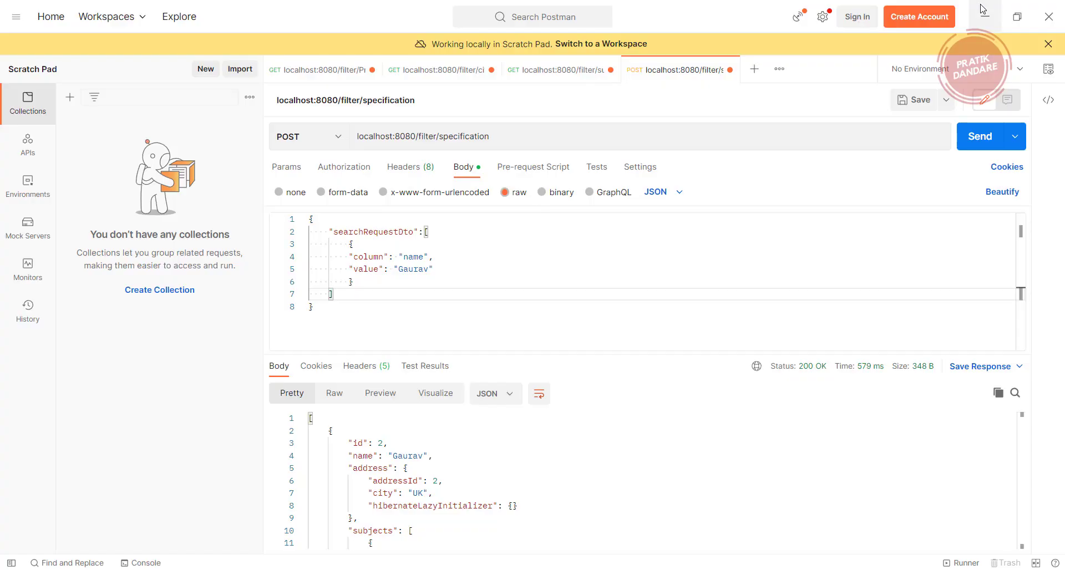
Step: Duplicate the name Gaurav filter as a second filter with column id and value 2, then send
drag(353, 244, 364, 257)
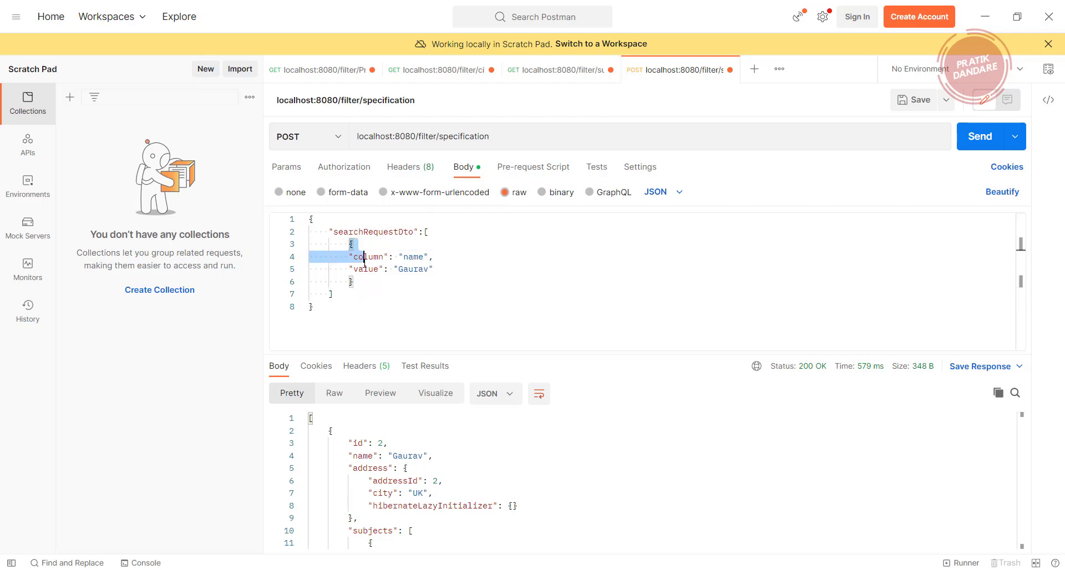
click(352, 282)
text(,)
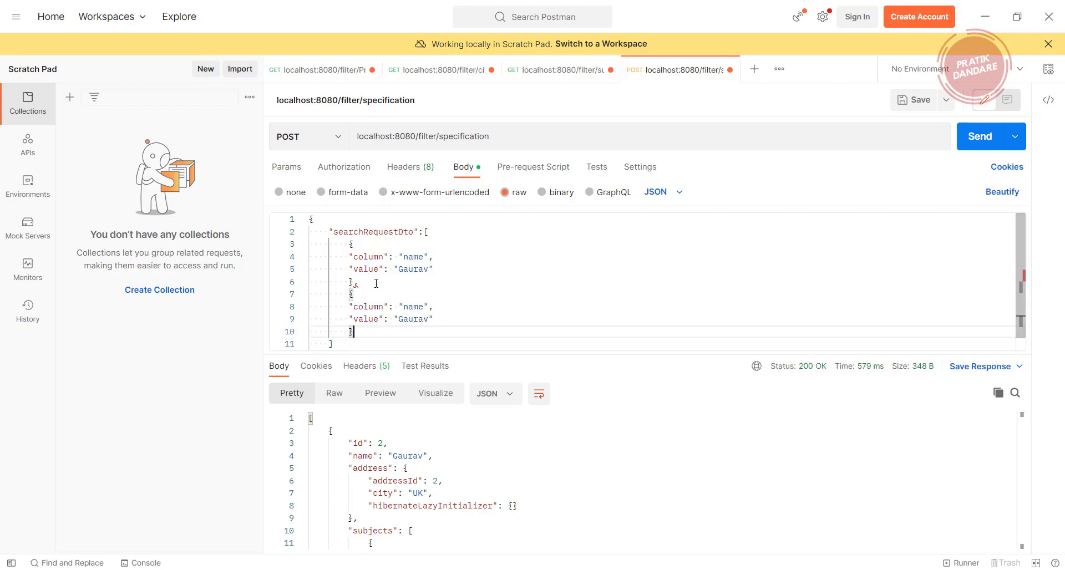
double_click(413, 306)
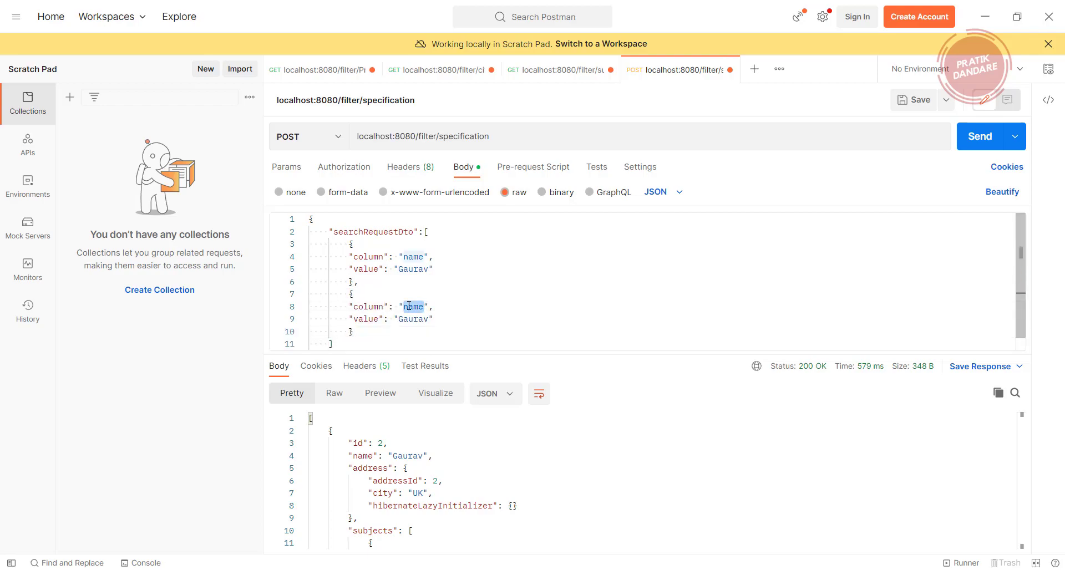
text(id)
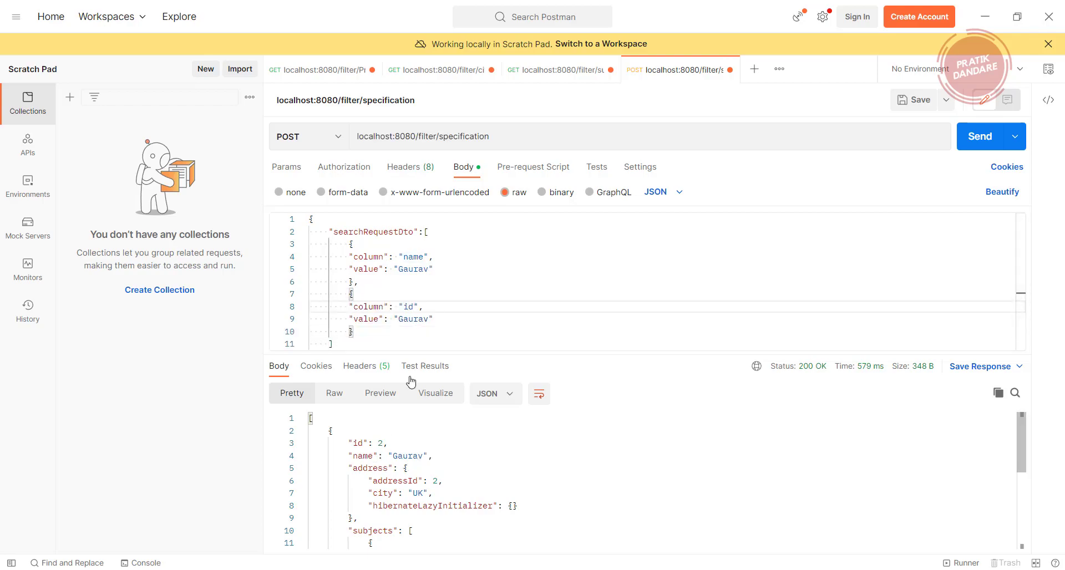
text(2)
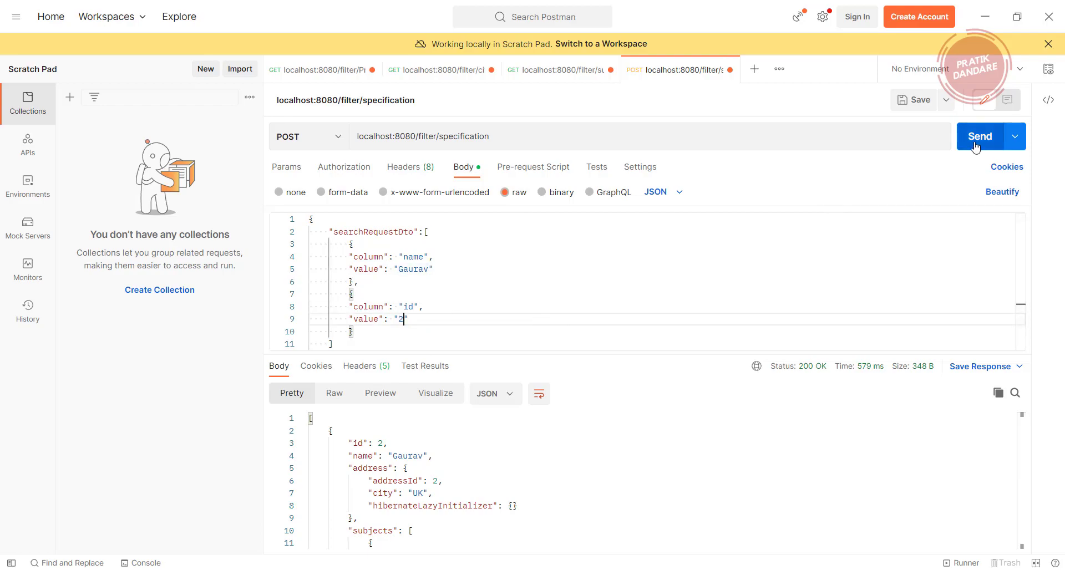
click(980, 136)
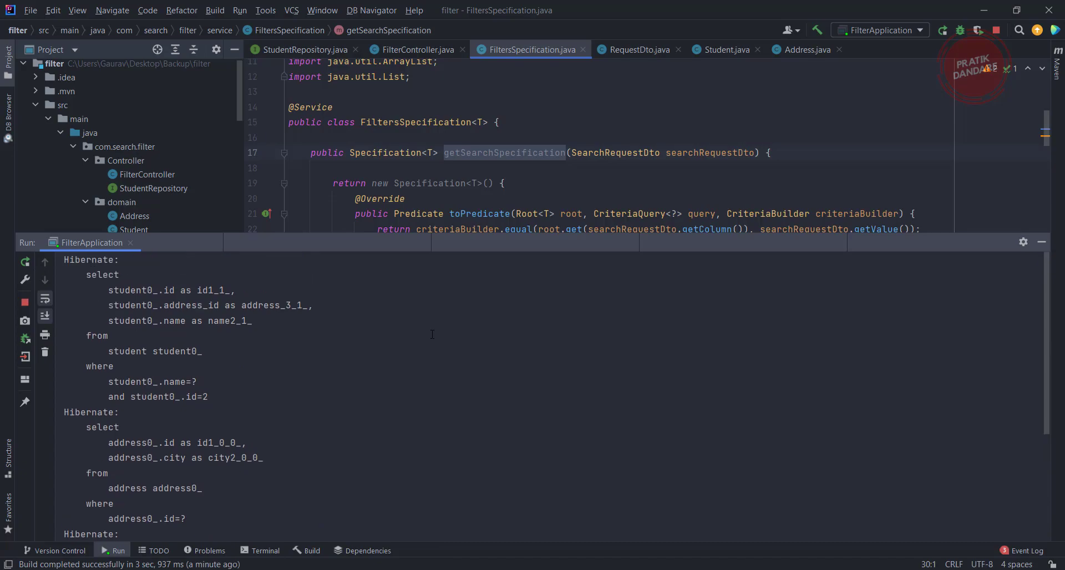
Step: Highlight the AND and the student0_.id=2 condition in the Hibernate SQL where clause
double_click(153, 380)
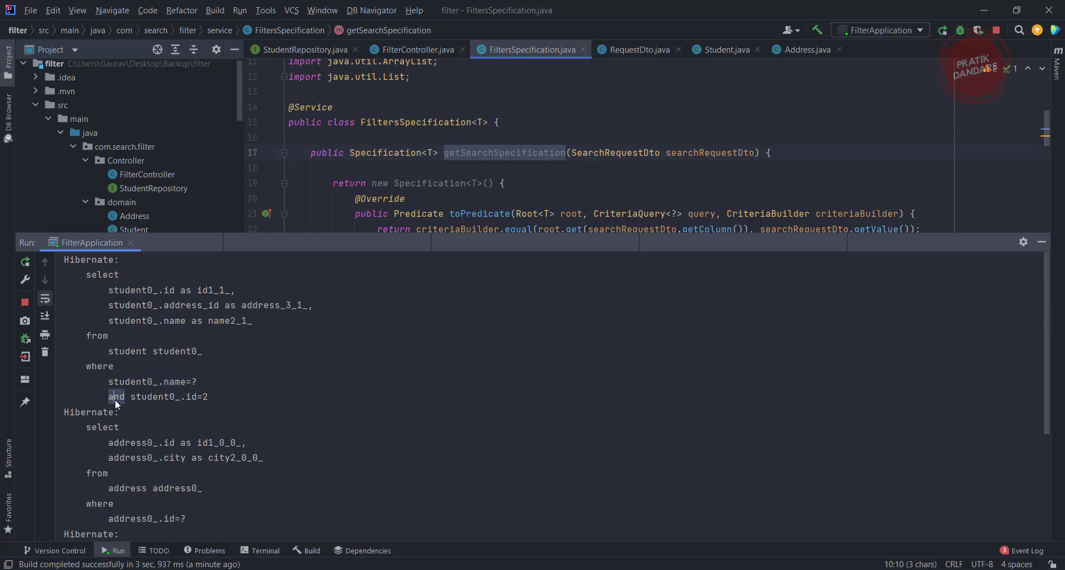
drag(109, 396, 235, 396)
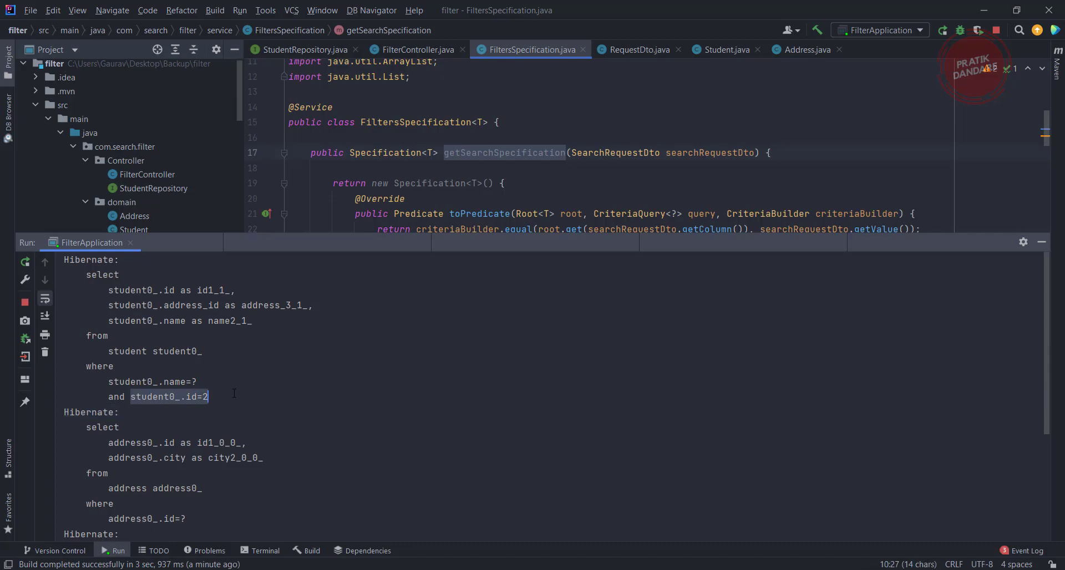
mouse_move(247, 408)
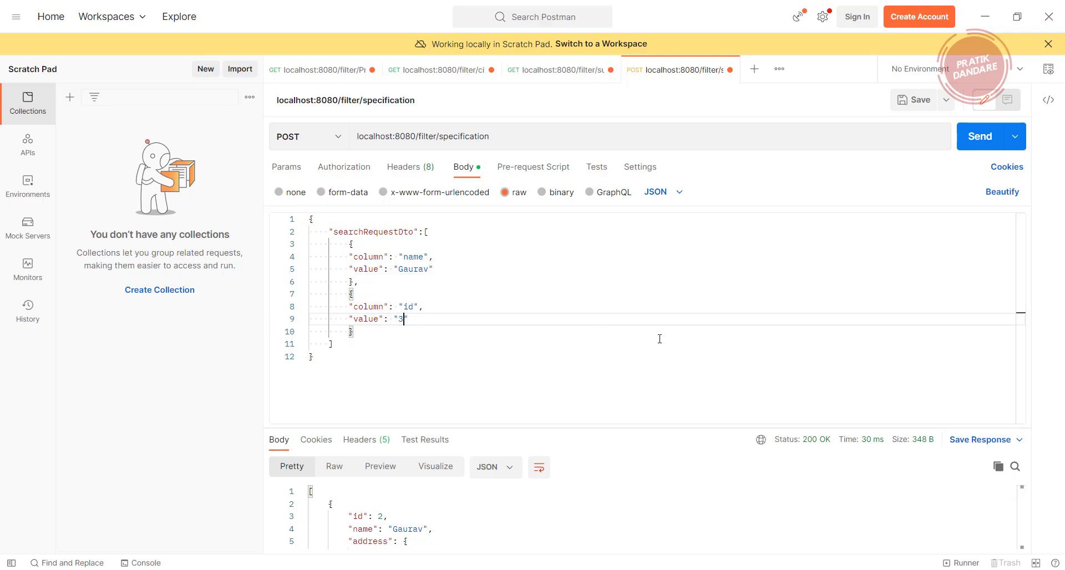
mouse_move(909, 249)
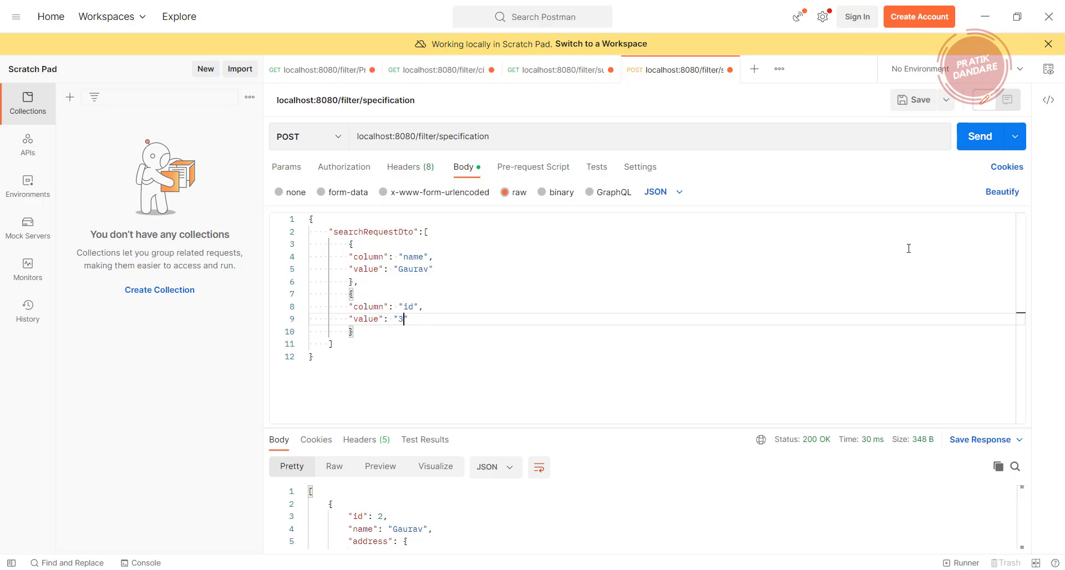
Step: Send the name Gaurav and id 3 request and highlight the empty [] response
click(980, 136)
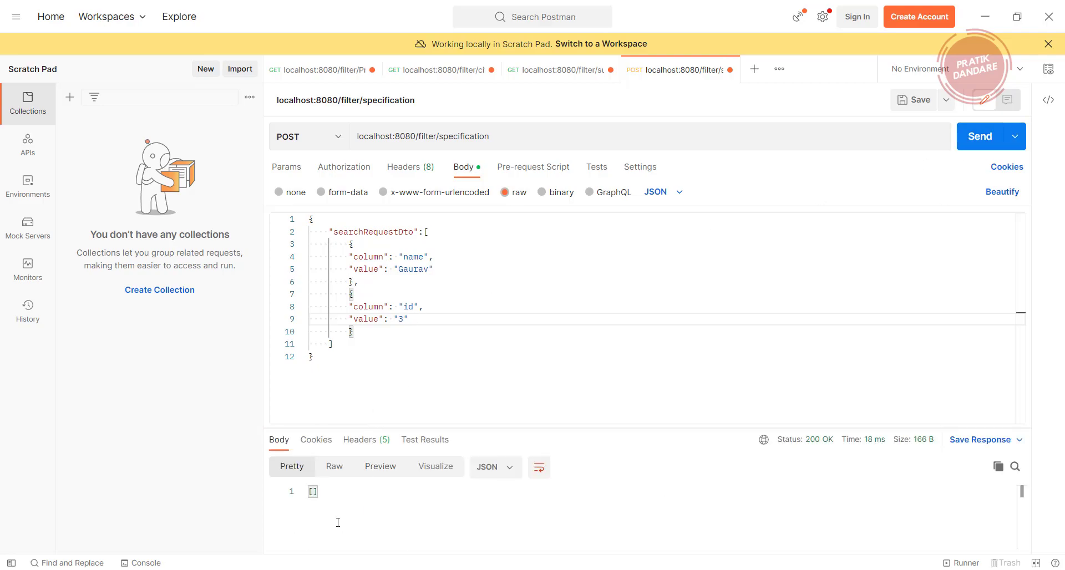
double_click(312, 492)
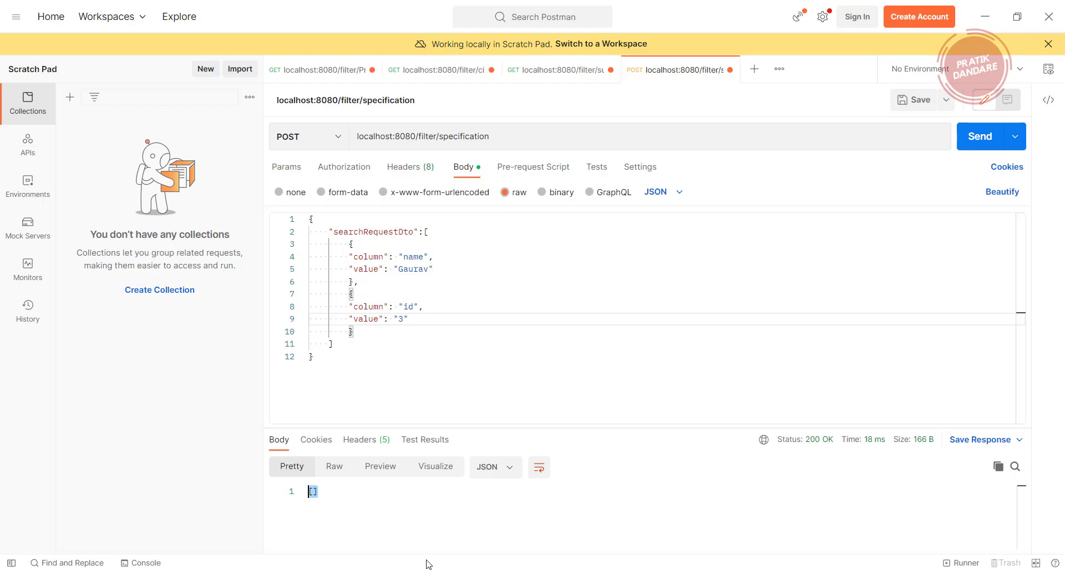